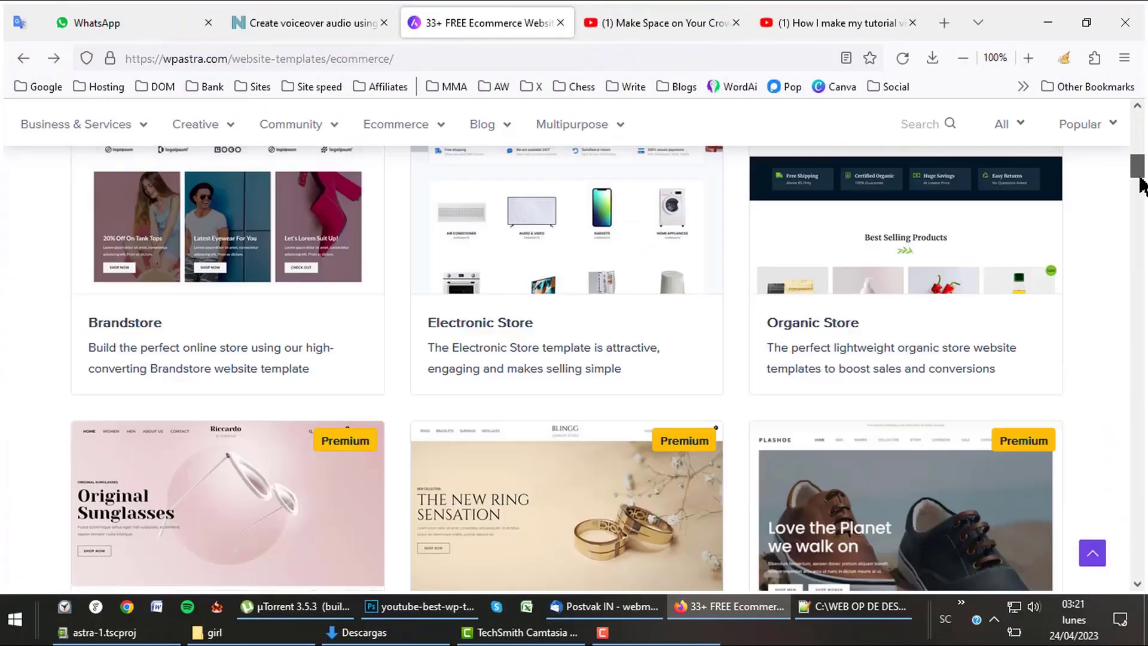
# Step: Scroll the Jewelry of Precious Craft demo past its products toward the testimonials
pyautogui.scroll(-3)
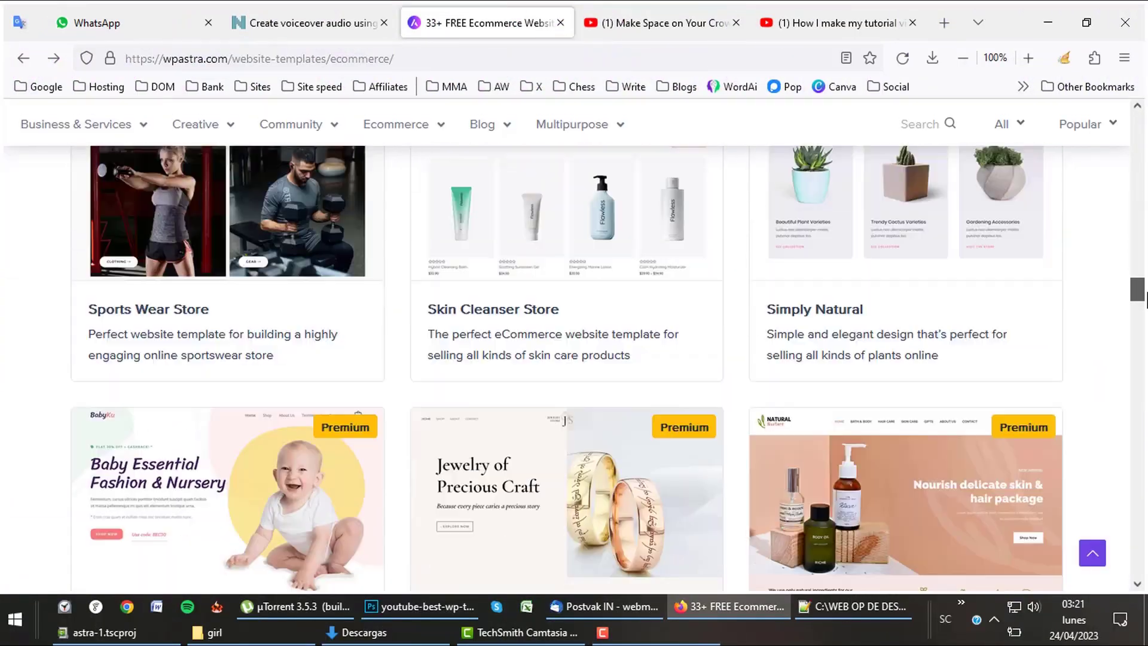
pyautogui.scroll(-3)
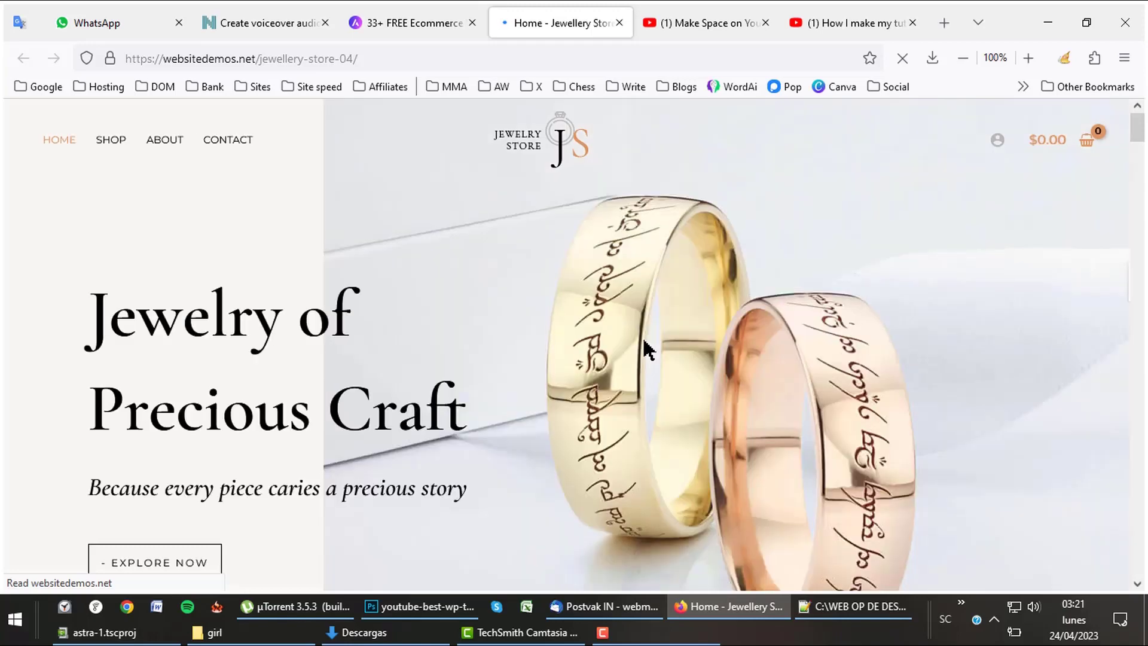
pyautogui.moveTo(605, 369)
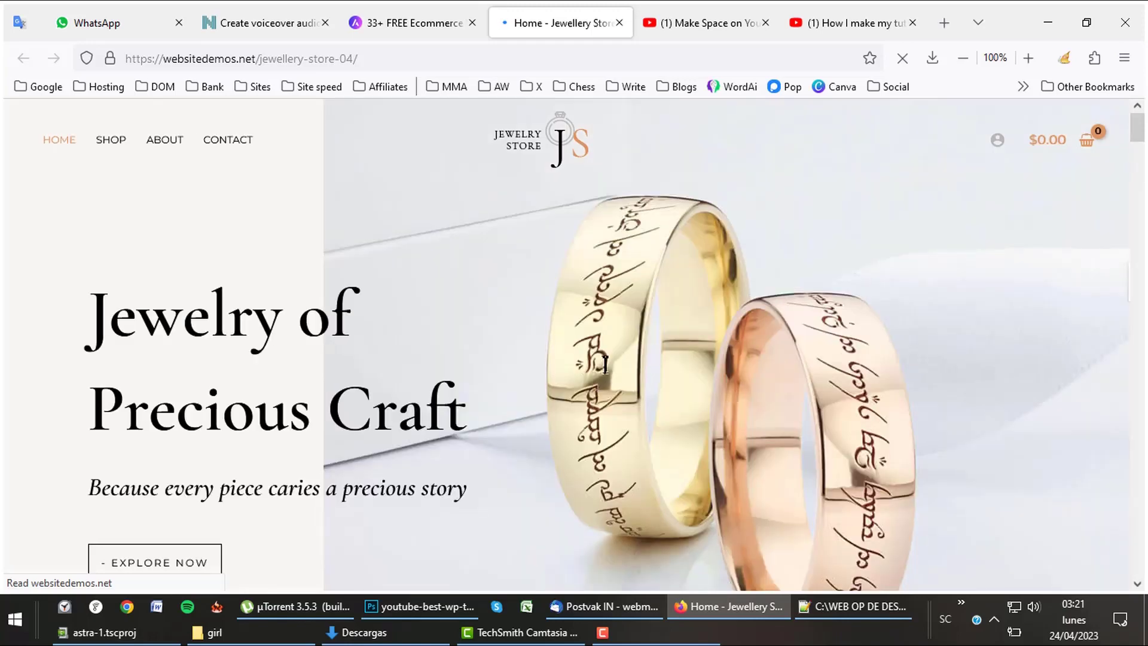
pyautogui.scroll(-3)
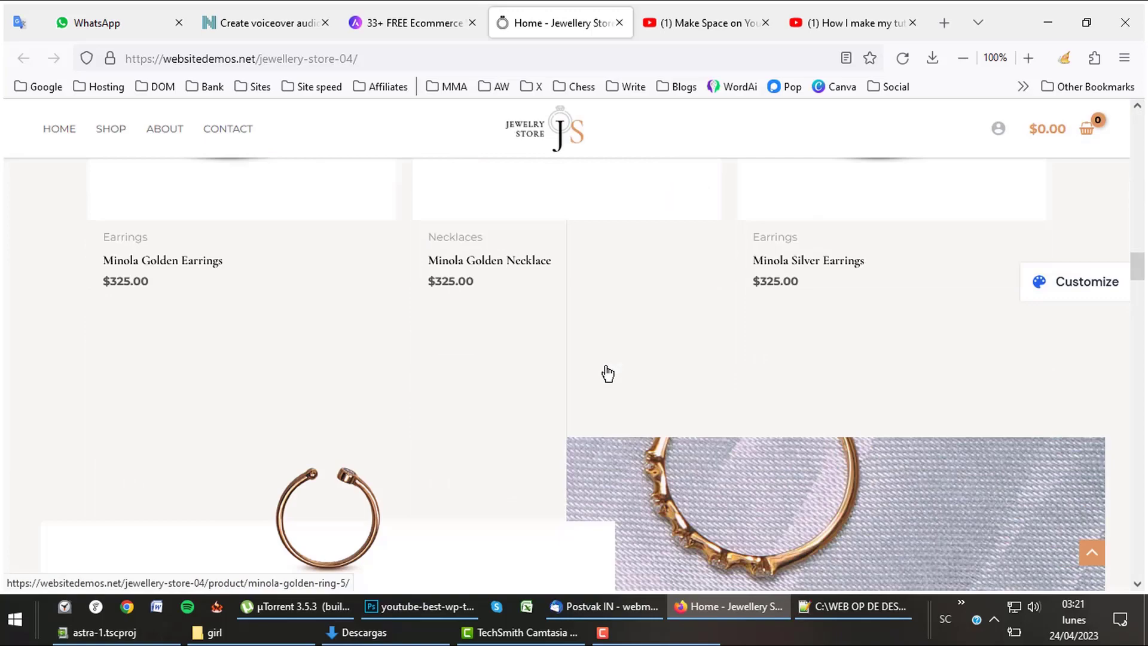
pyautogui.scroll(-3)
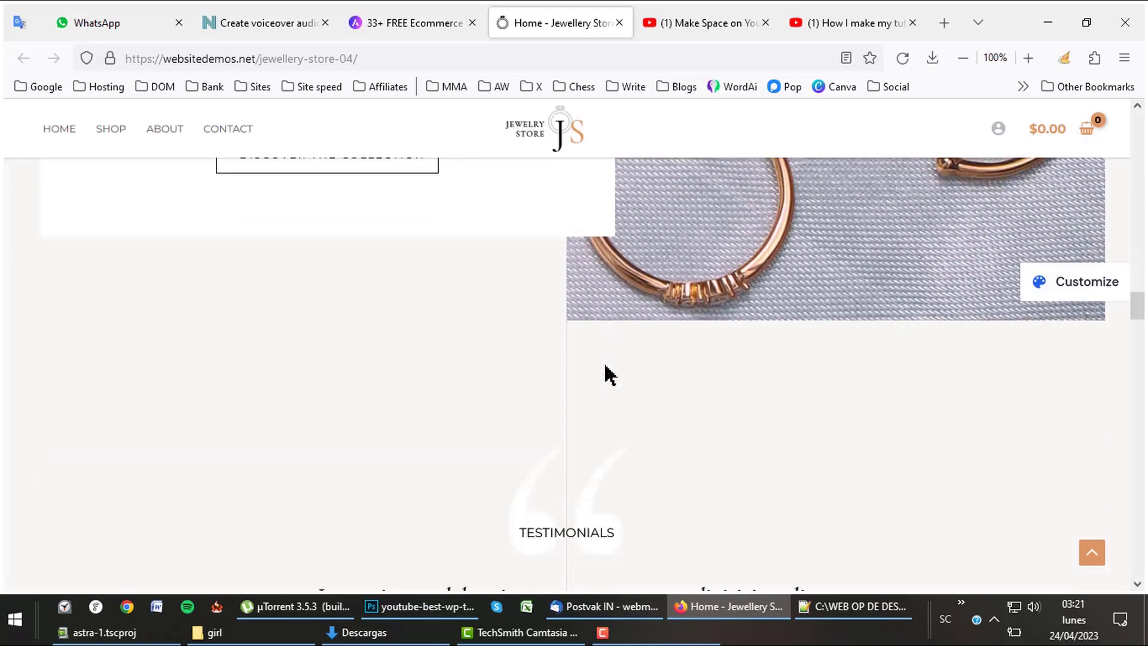
pyautogui.click(411, 23)
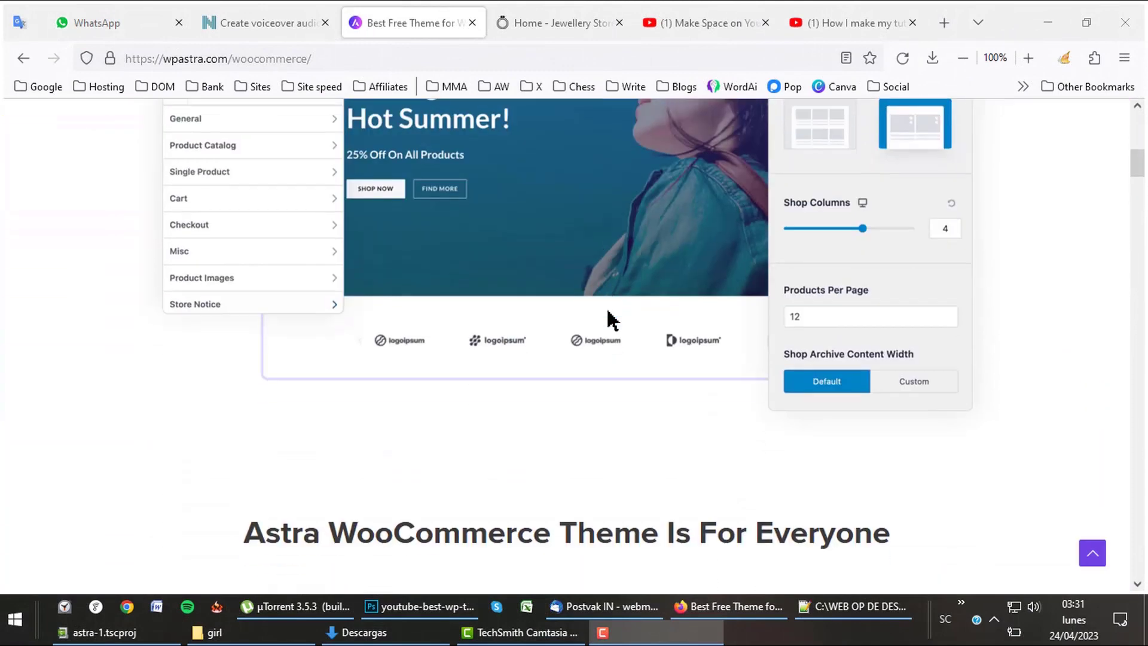
# Step: Scroll to 'Astra WooCommerce Theme Is For Everyone' and show the For Designers benefits
pyautogui.scroll(-3)
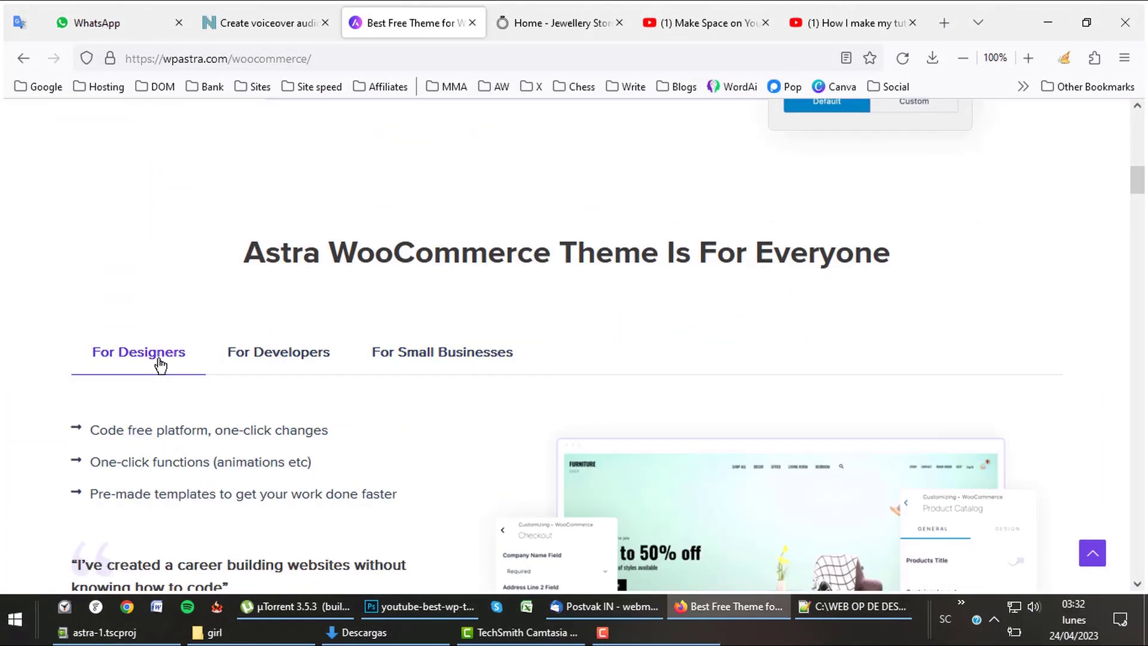
pyautogui.click(277, 352)
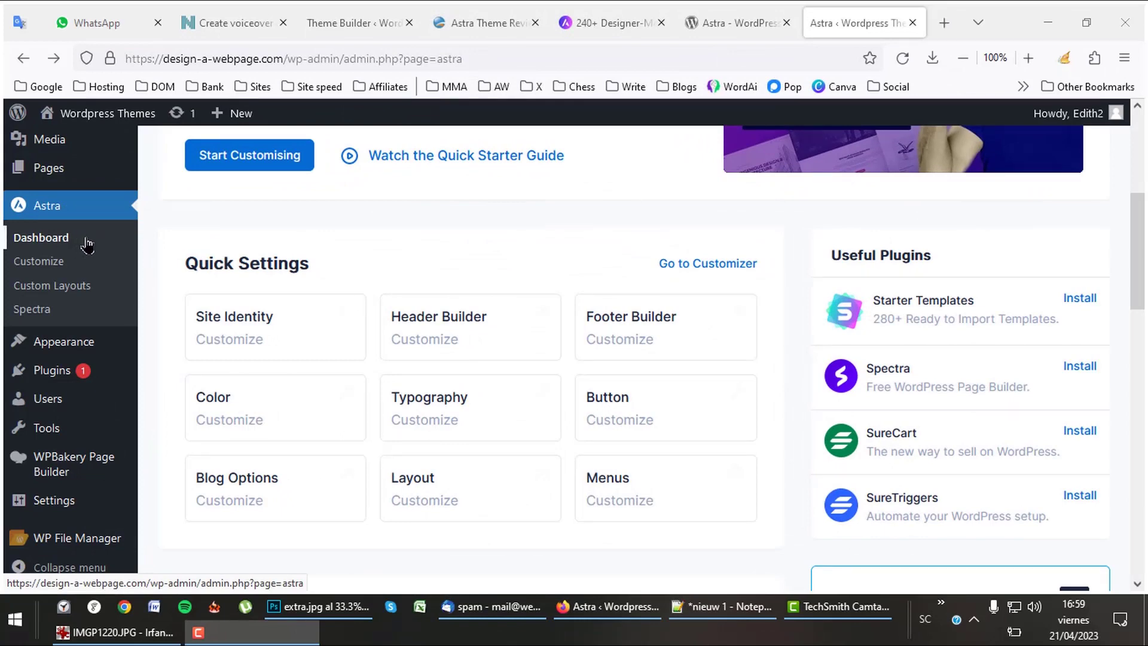
pyautogui.moveTo(1063, 298)
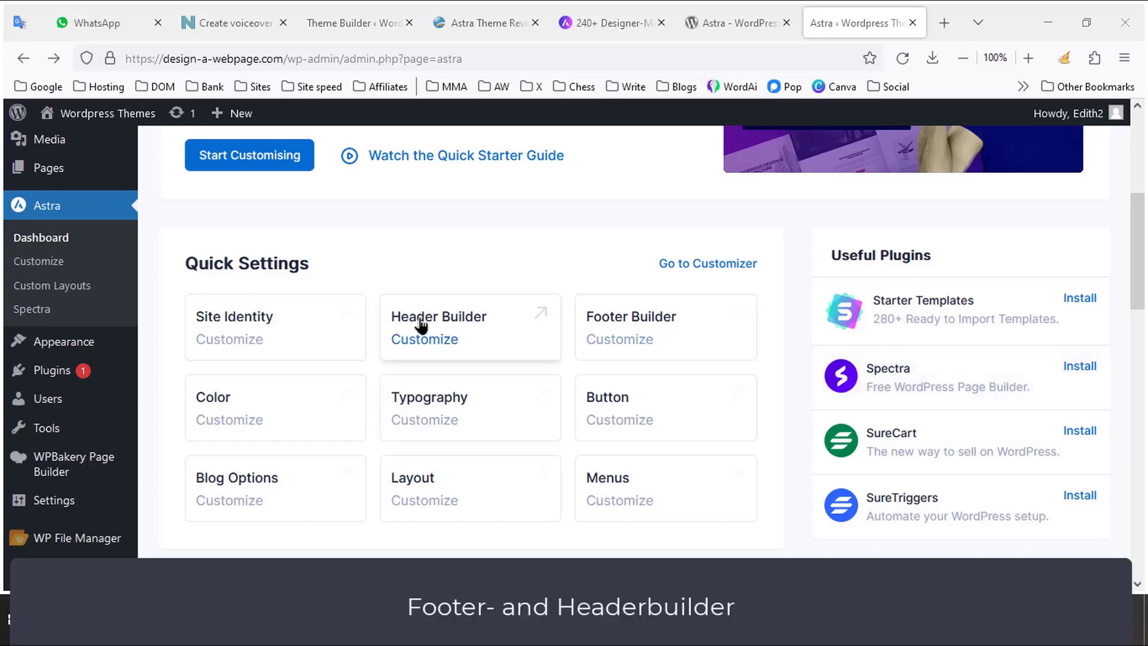
pyautogui.moveTo(281, 400)
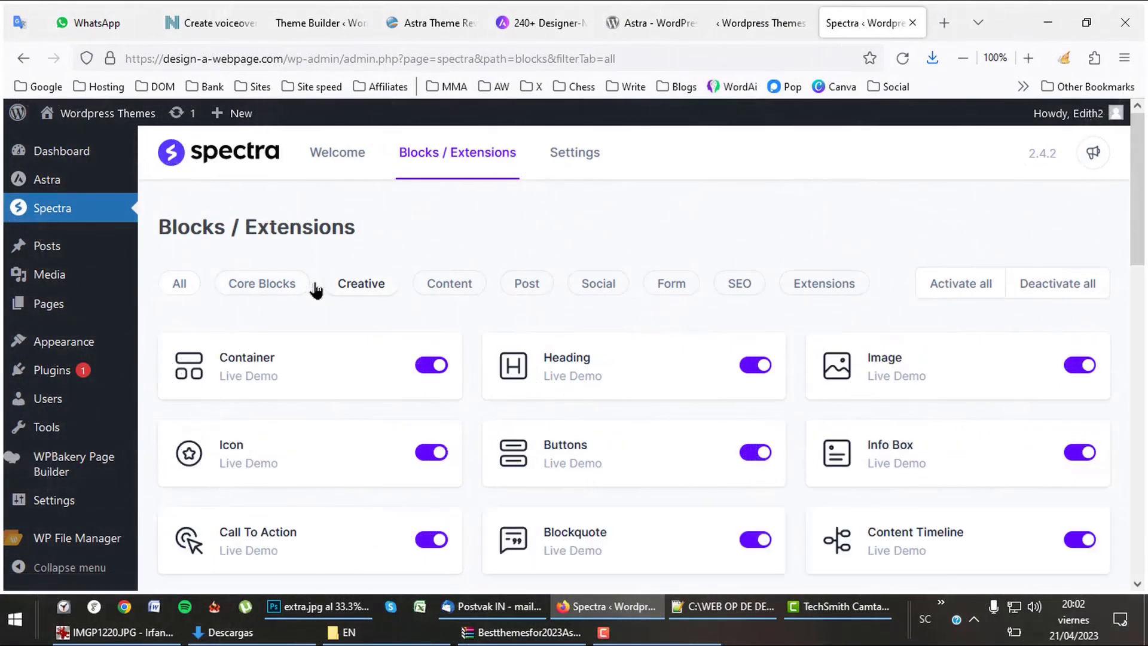
# Step: Scroll the Spectra Blocks / Extensions list down to Responsive Conditions
pyautogui.scroll(-3)
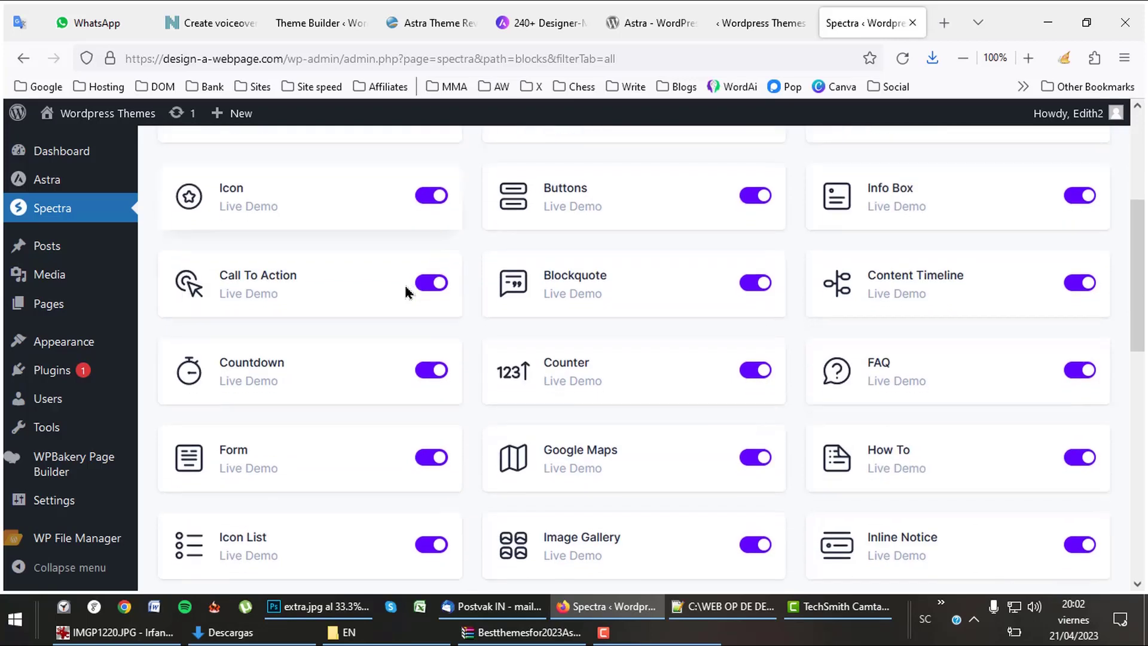
pyautogui.scroll(-3)
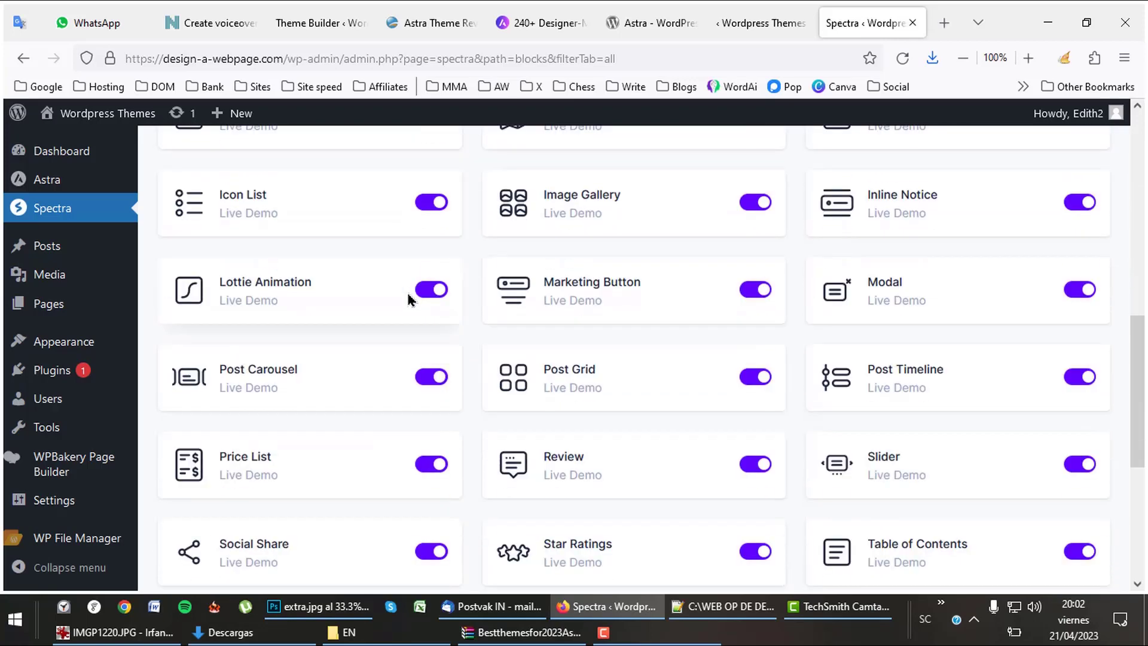
pyautogui.scroll(-3)
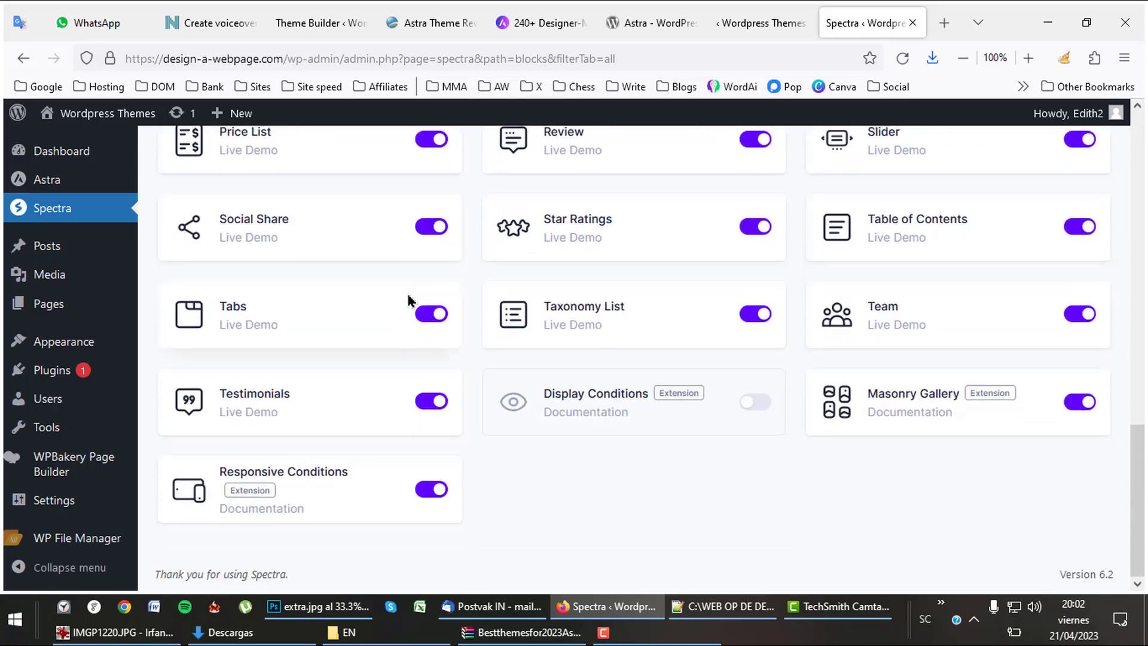
pyautogui.click(539, 22)
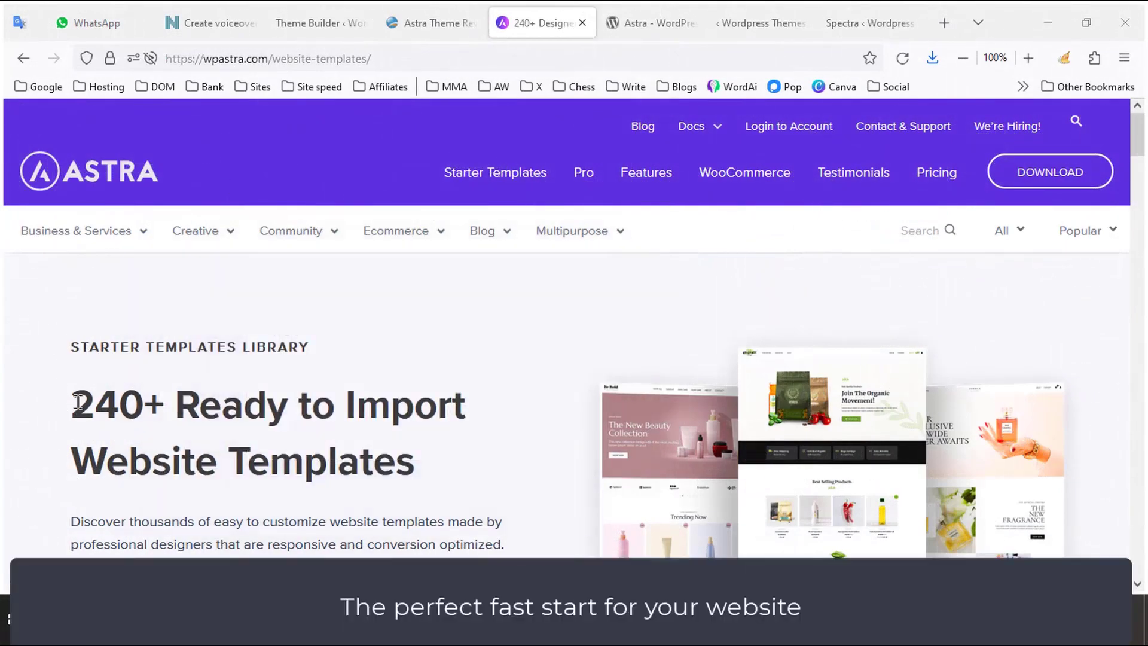
# Step: Highlight the '240+ Ready to Import' headline, then browse the free and premium template cards
pyautogui.moveTo(70, 405); pyautogui.dragTo(466, 405)
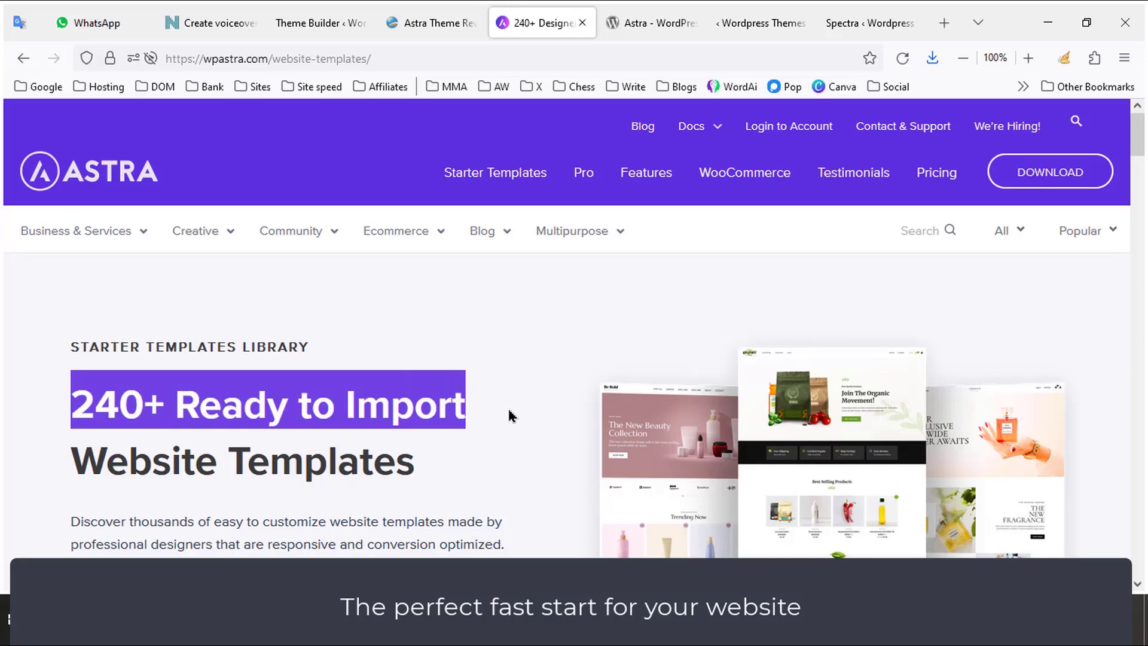
pyautogui.scroll(-3)
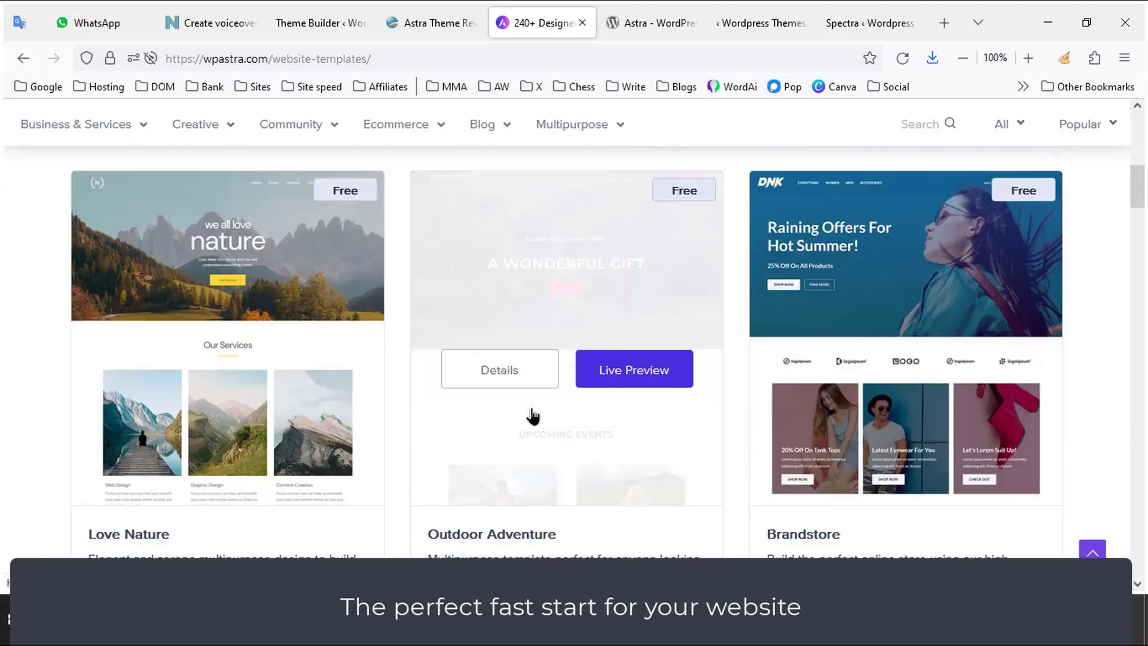
pyautogui.scroll(-3)
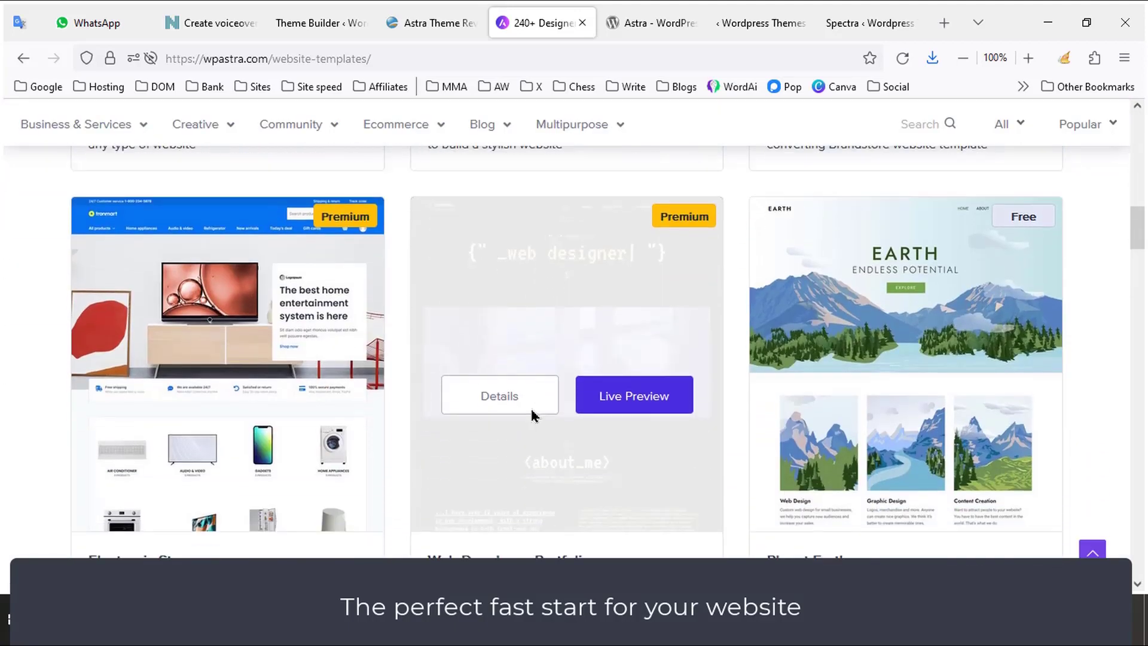
pyautogui.scroll(-3)
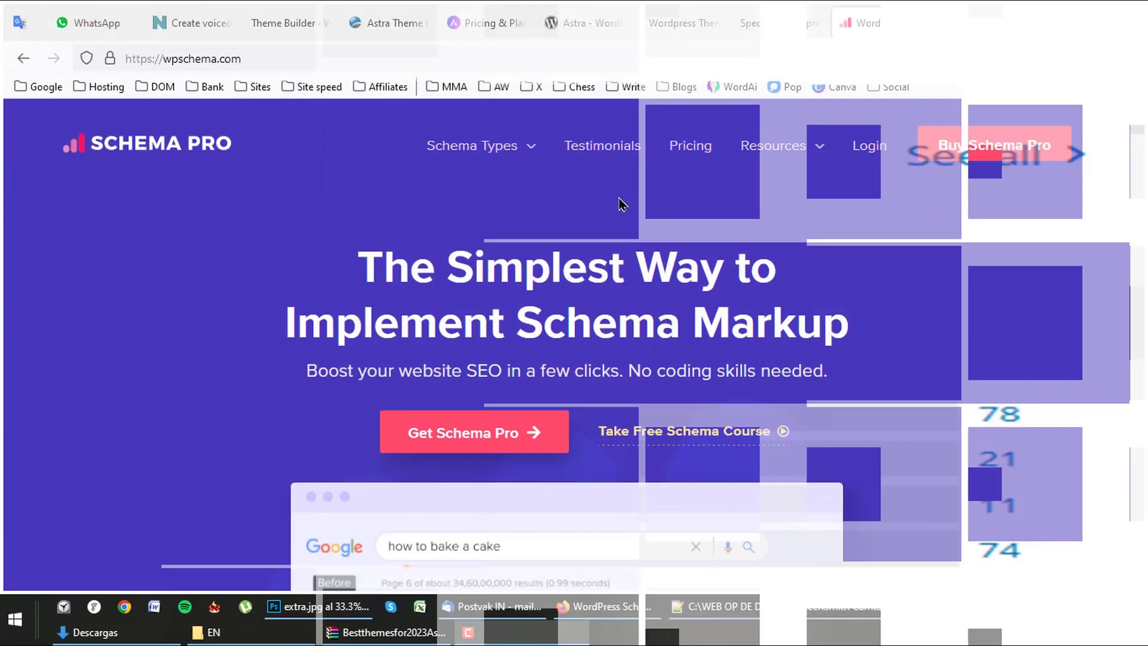
# Step: Scroll the wpschema.com hero down to the before-and-after search result example
pyautogui.scroll(-3)
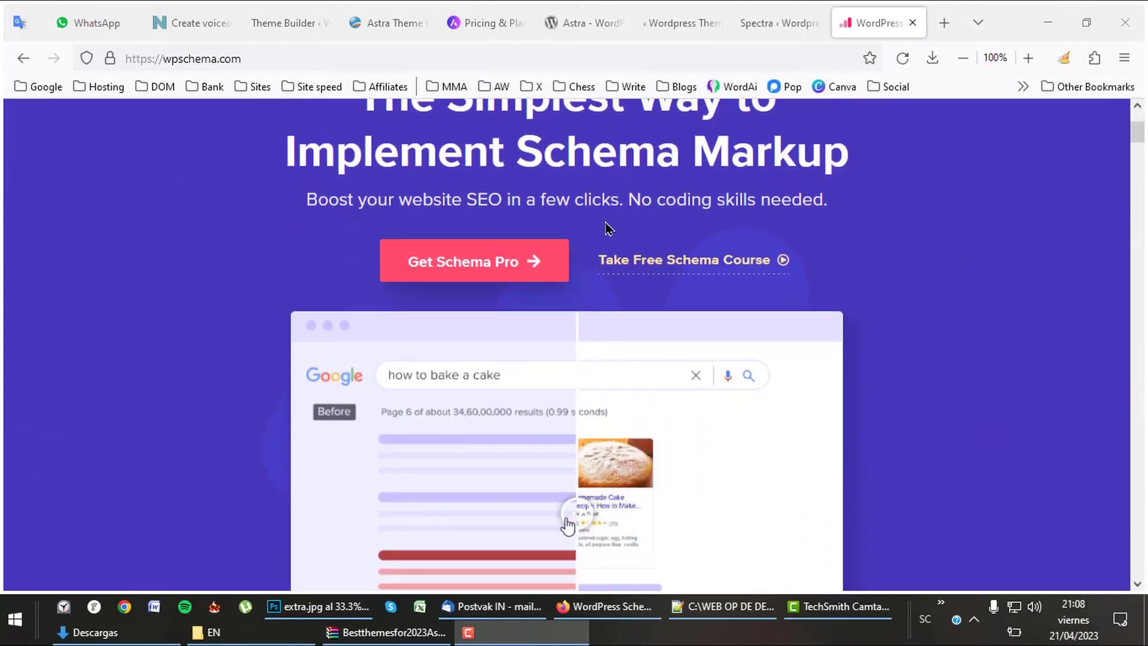
pyautogui.scroll(-3)
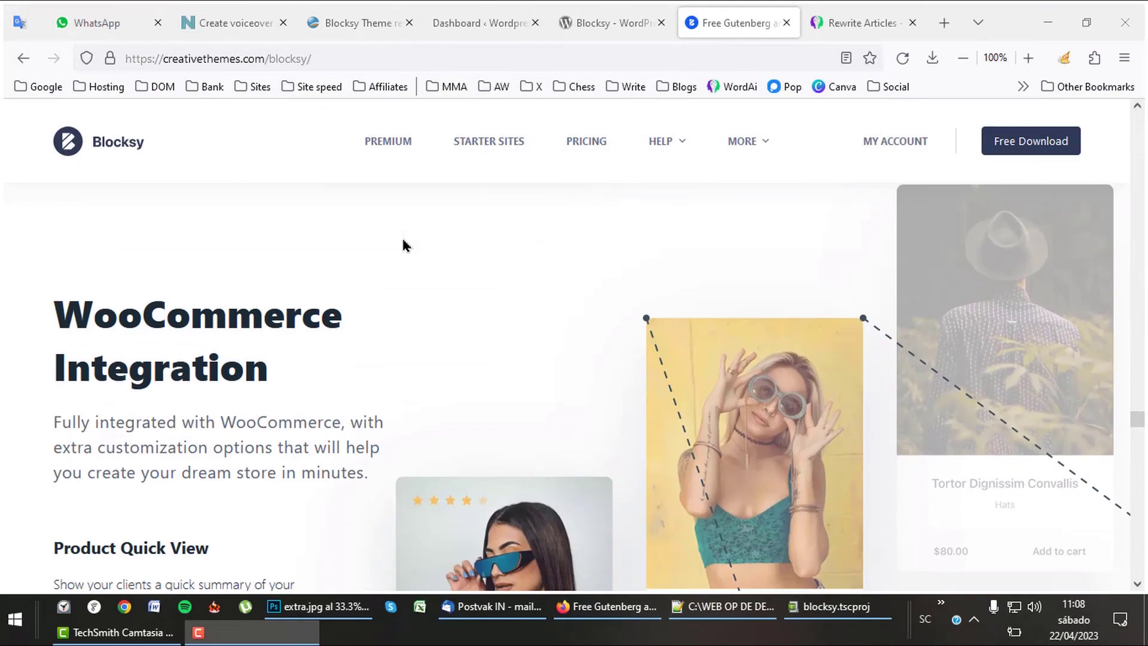
# Step: Scroll past Product Quick View, Ajax Add To Cart and Product Gallery Styles features
pyautogui.scroll(-3)
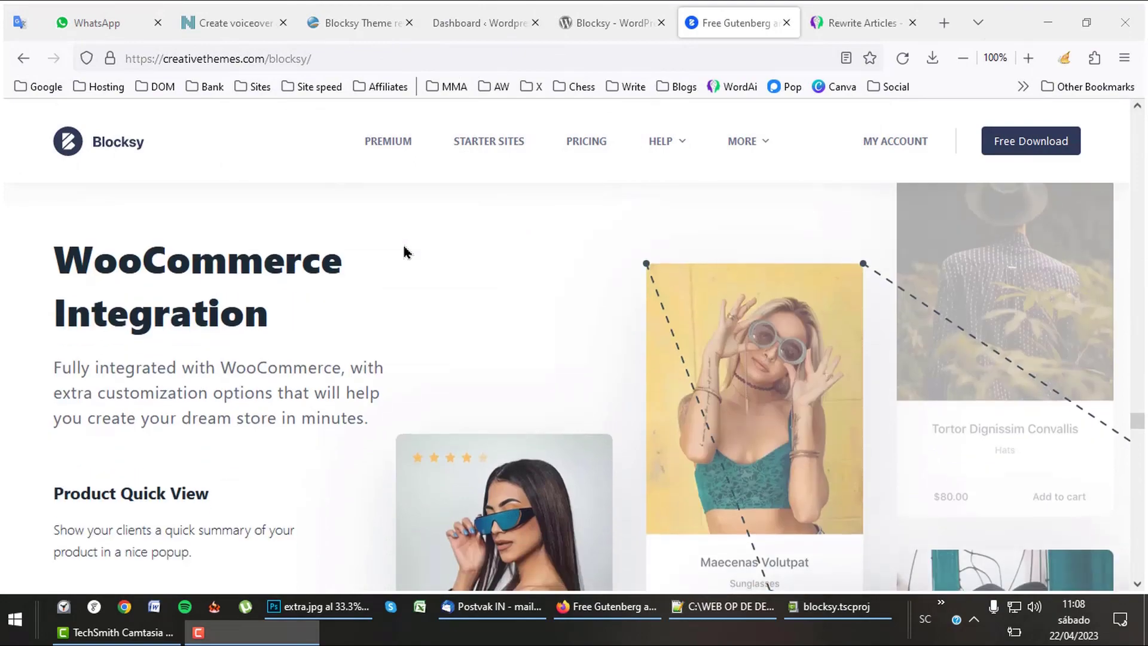
pyautogui.scroll(-3)
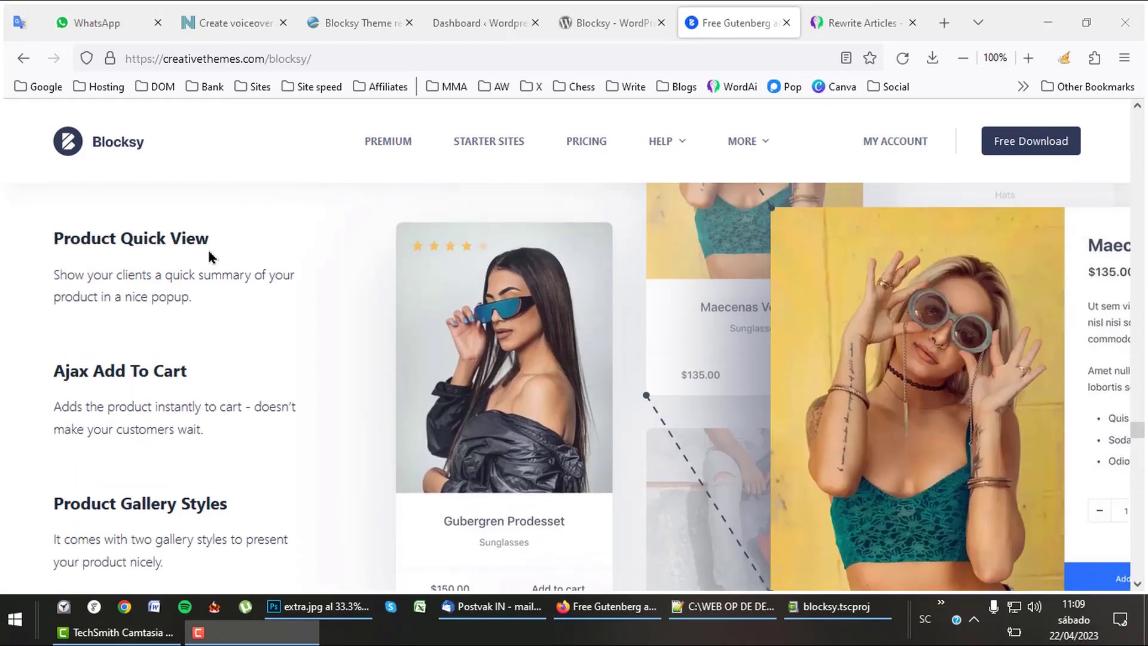
pyautogui.moveTo(206, 515)
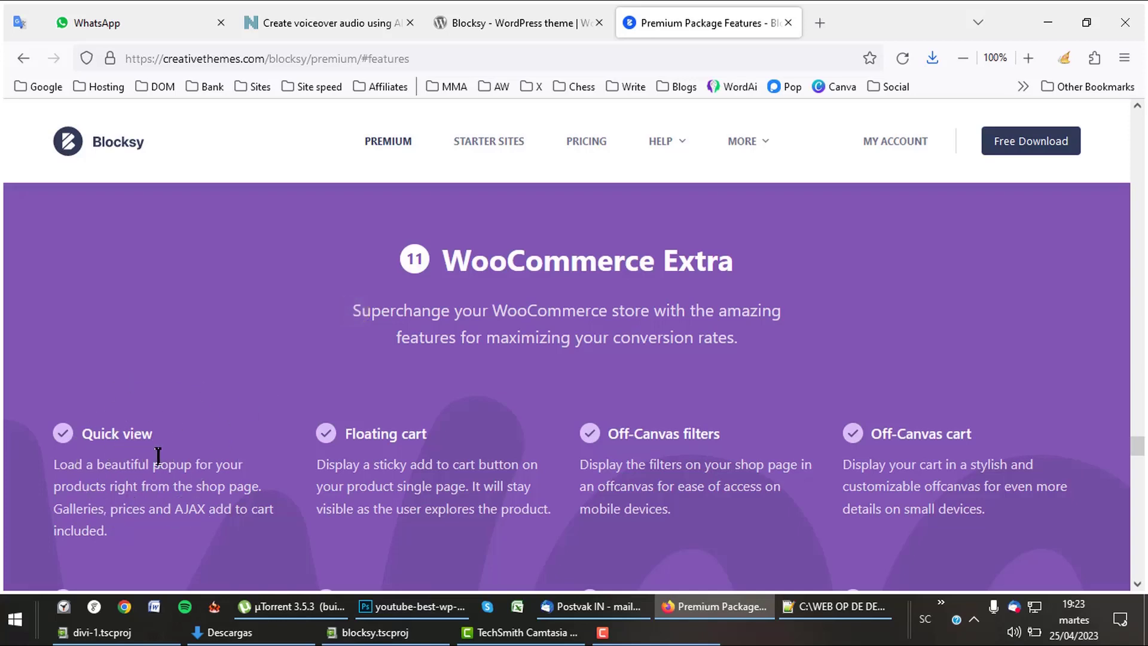
pyautogui.moveTo(387, 439)
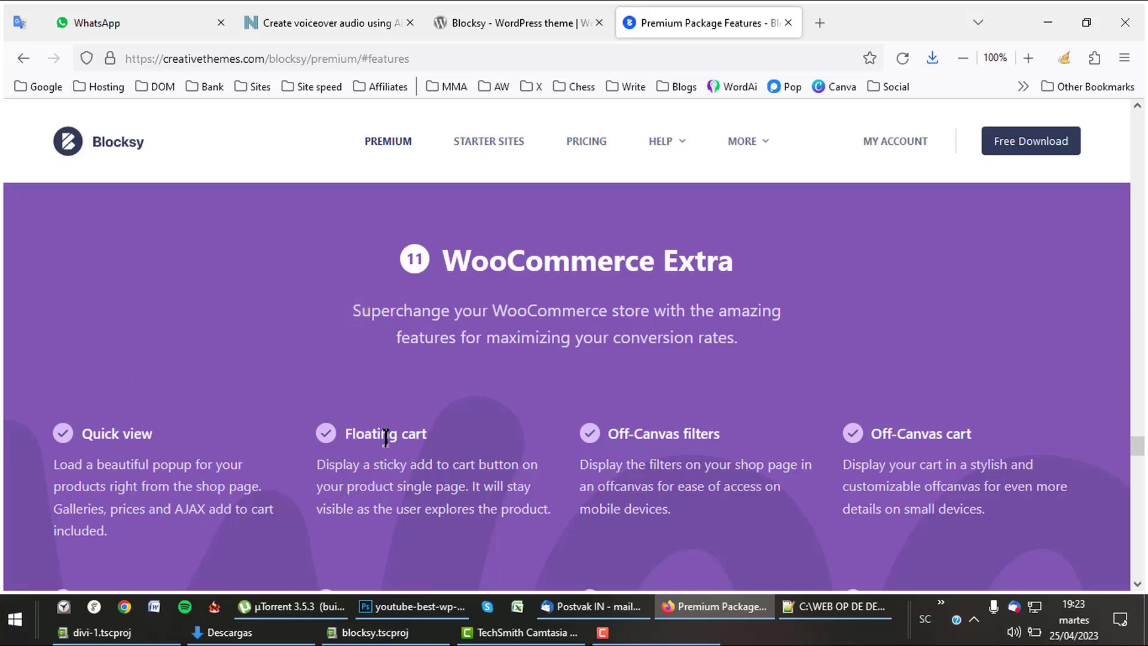
pyautogui.moveTo(879, 425)
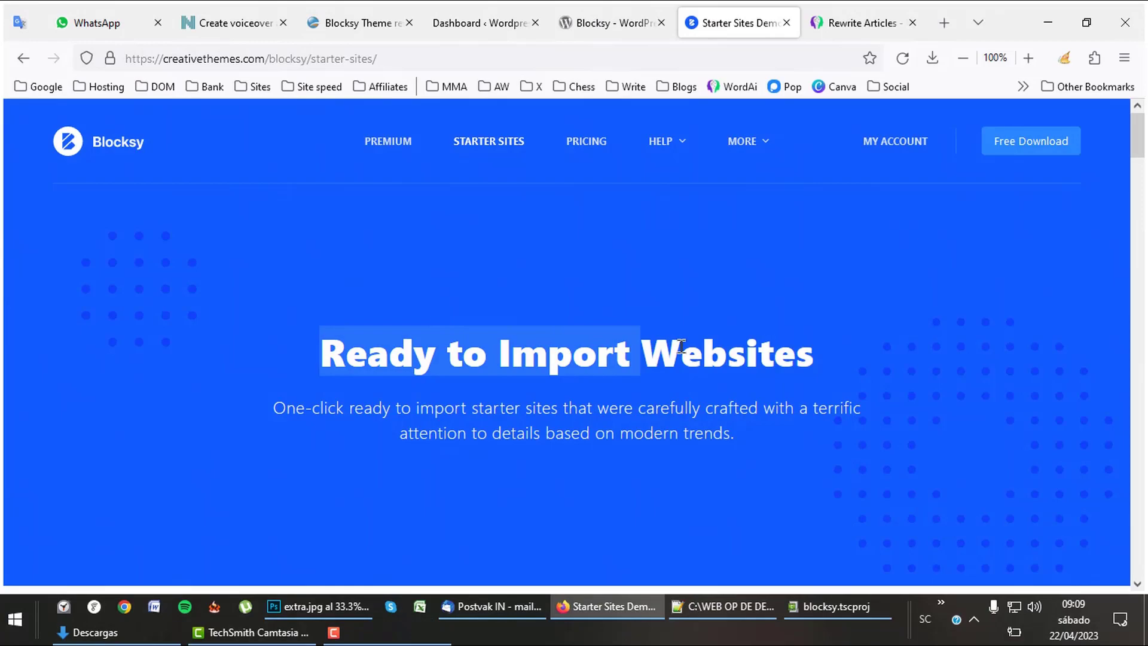
# Step: Scroll the Blocksy starter sites past Restaurant, Wood, Catering and Cleaning Service templates
pyautogui.scroll(-3)
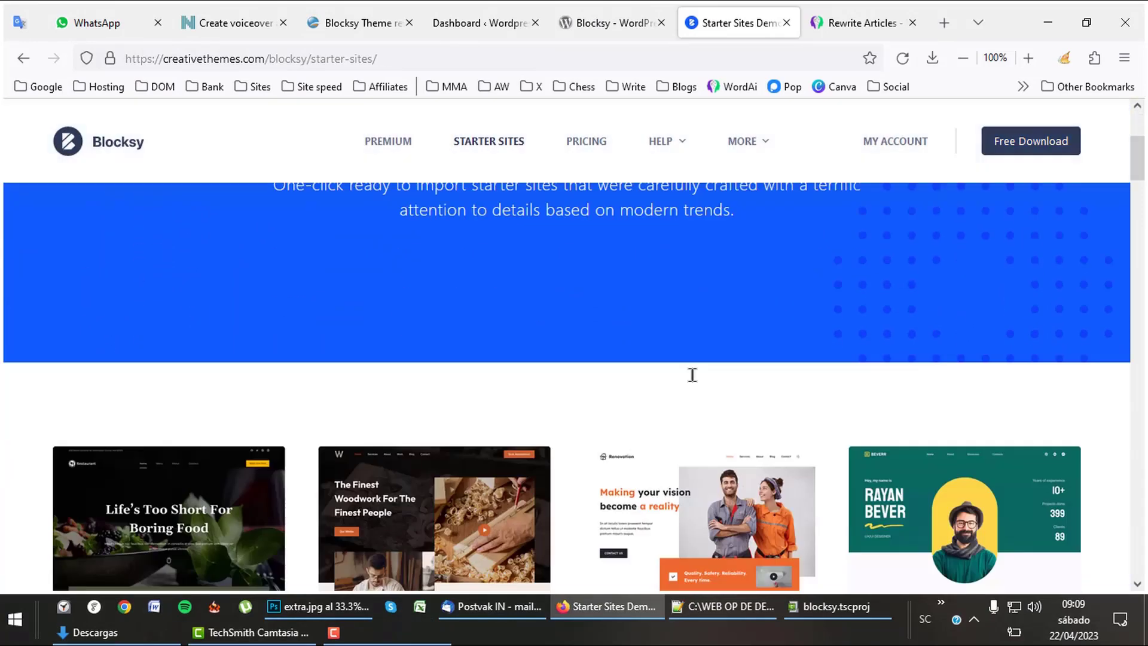
pyautogui.scroll(-3)
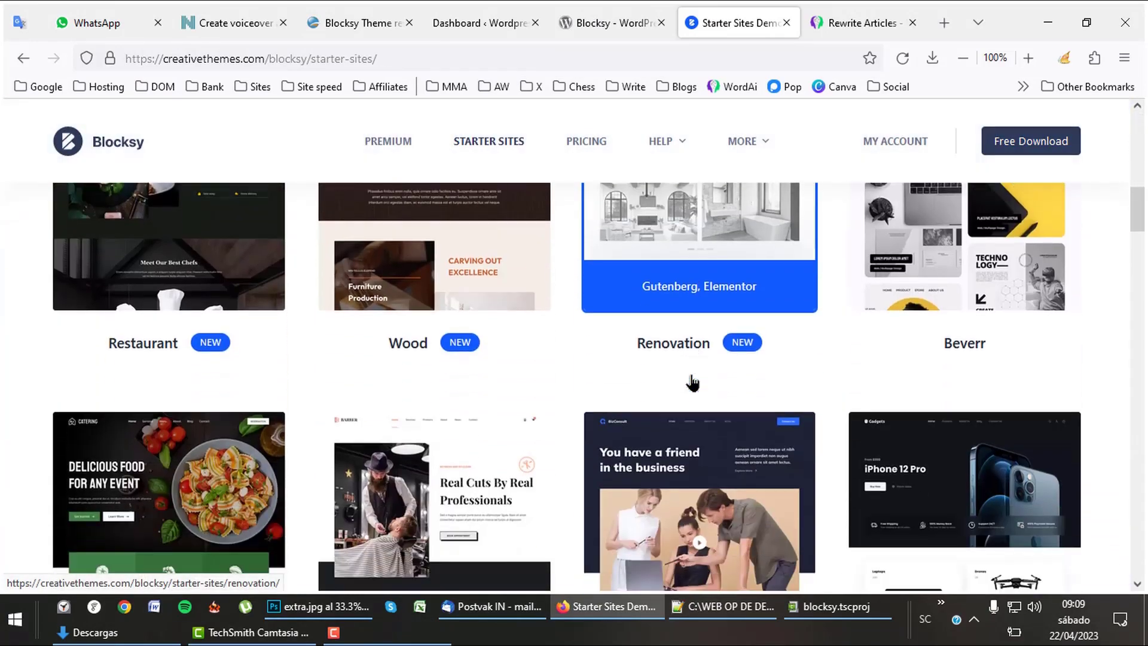
pyautogui.scroll(-3)
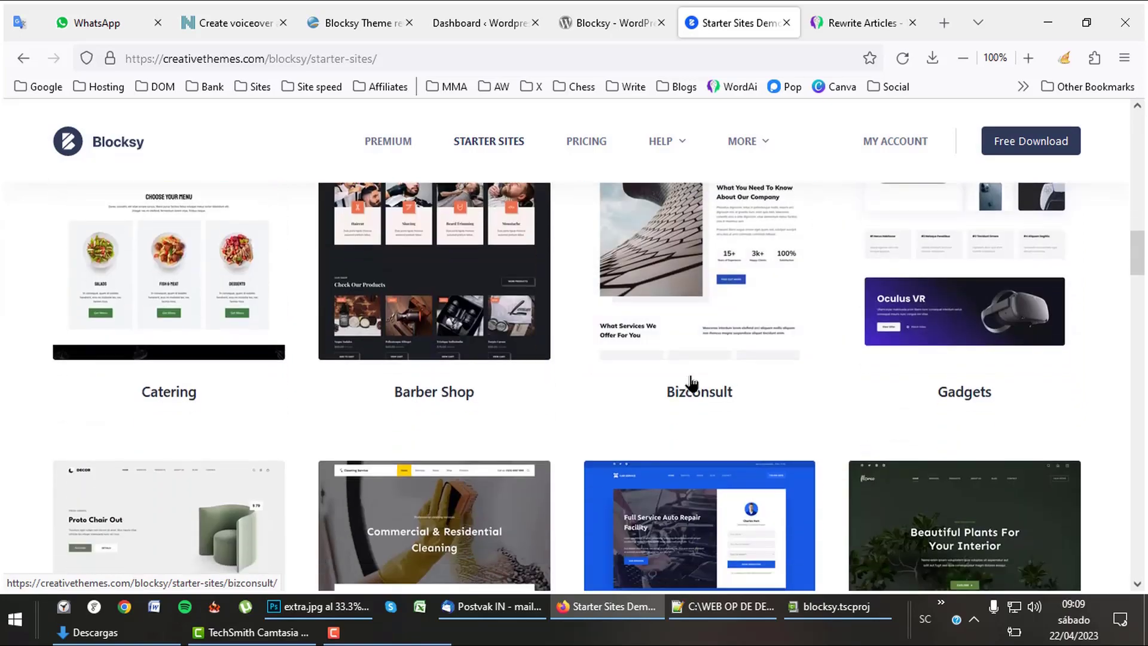
pyautogui.scroll(-3)
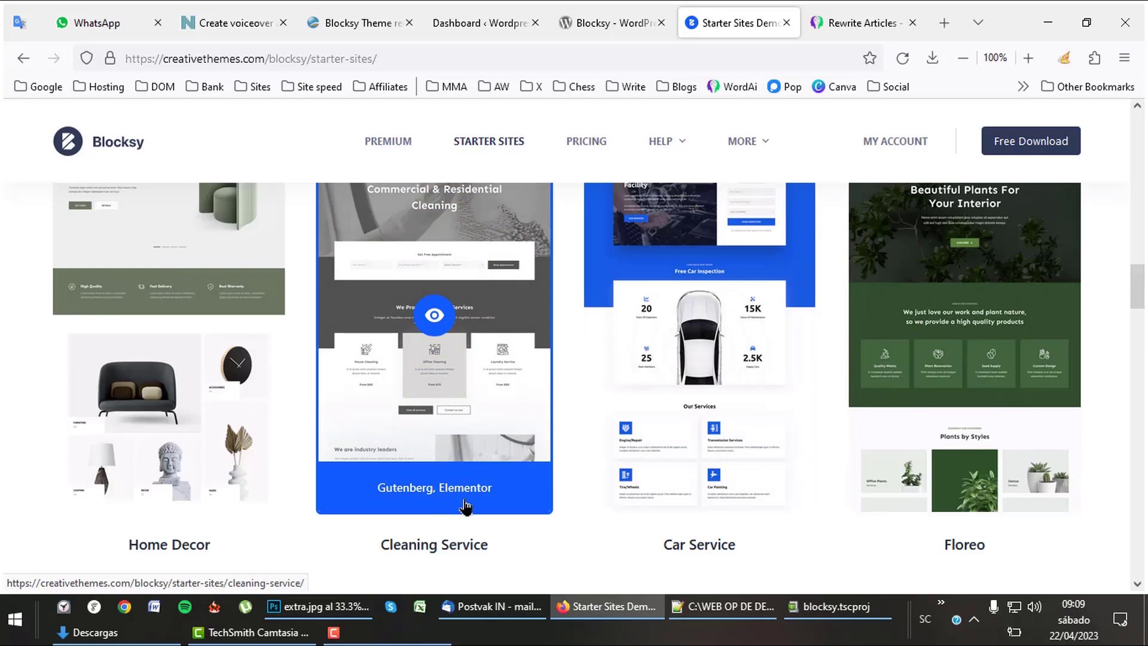
pyautogui.scroll(-3)
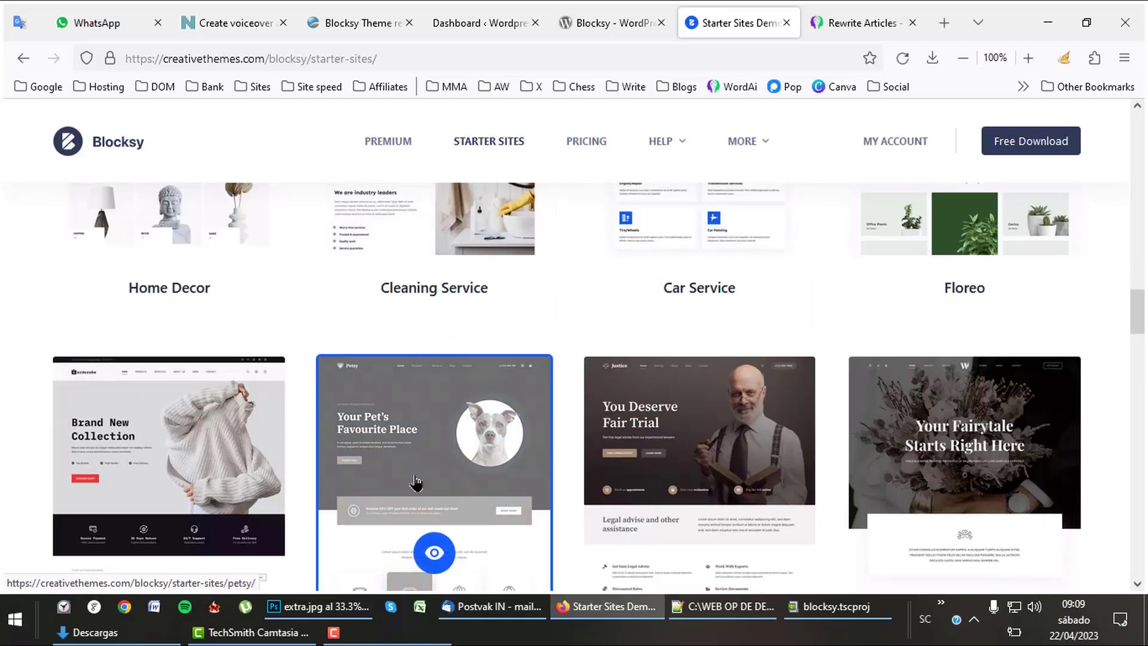
pyautogui.scroll(-3)
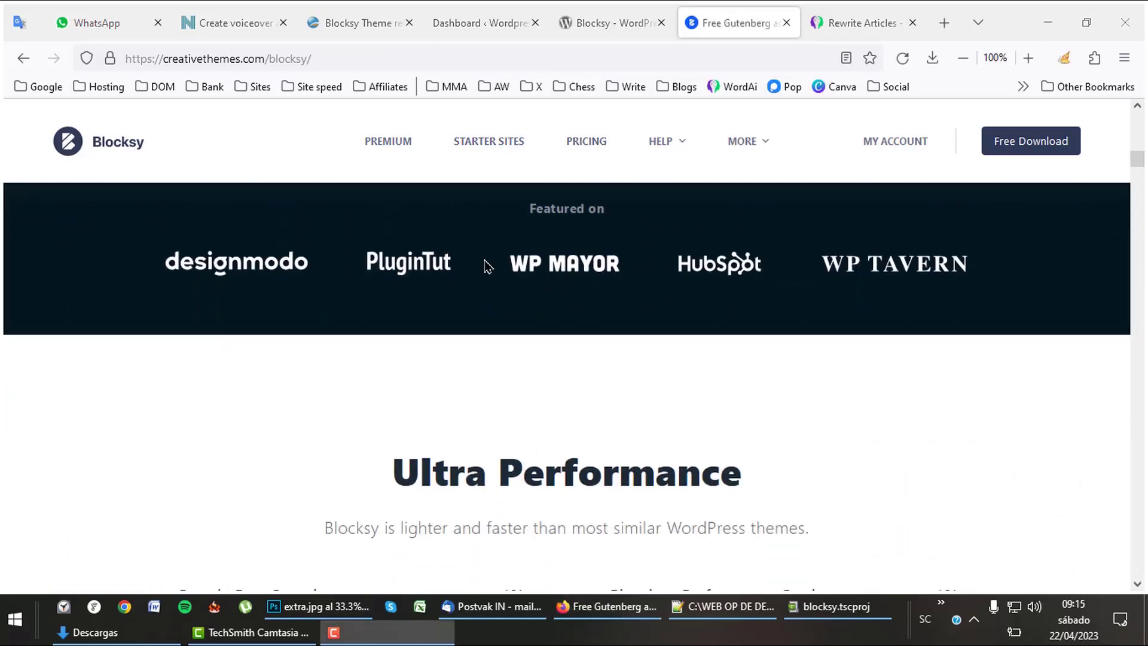
# Step: Scroll past the Ultra Performance scores and Page Builders to Latest Web Technologies
pyautogui.scroll(-3)
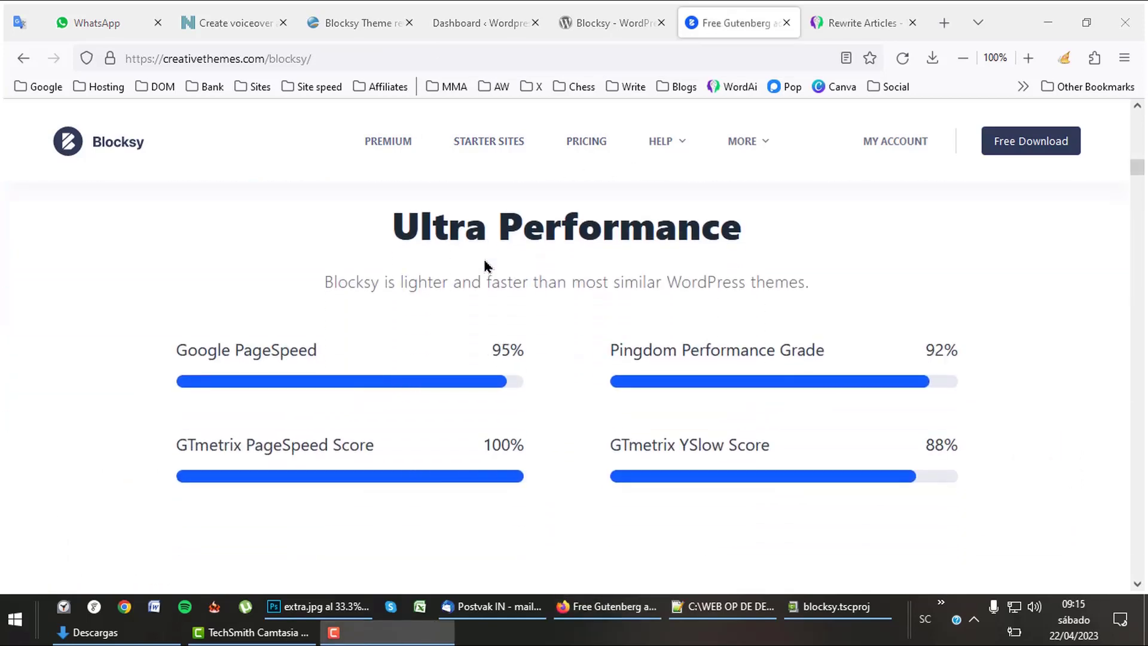
pyautogui.moveTo(492, 361)
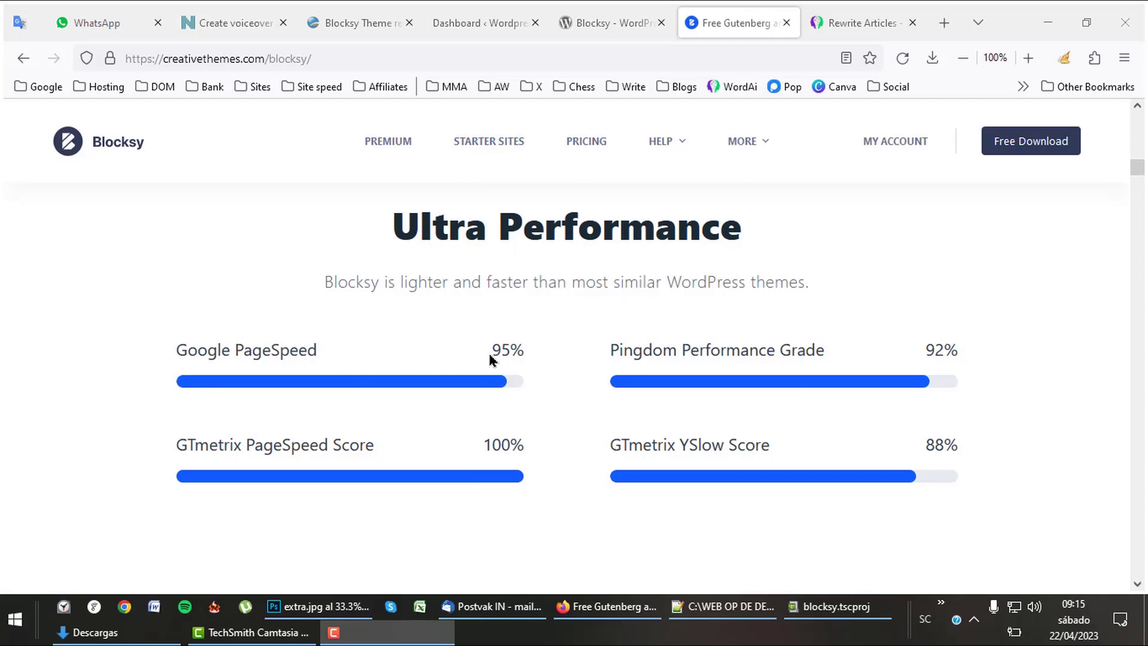
pyautogui.moveTo(381, 454)
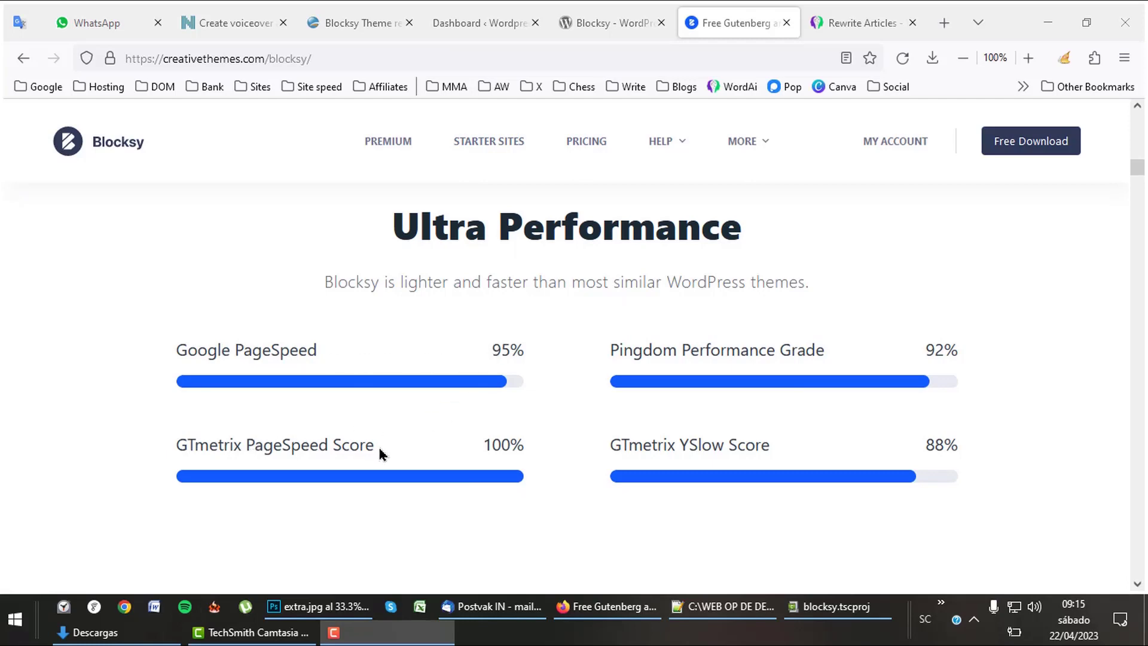
pyautogui.scroll(-3)
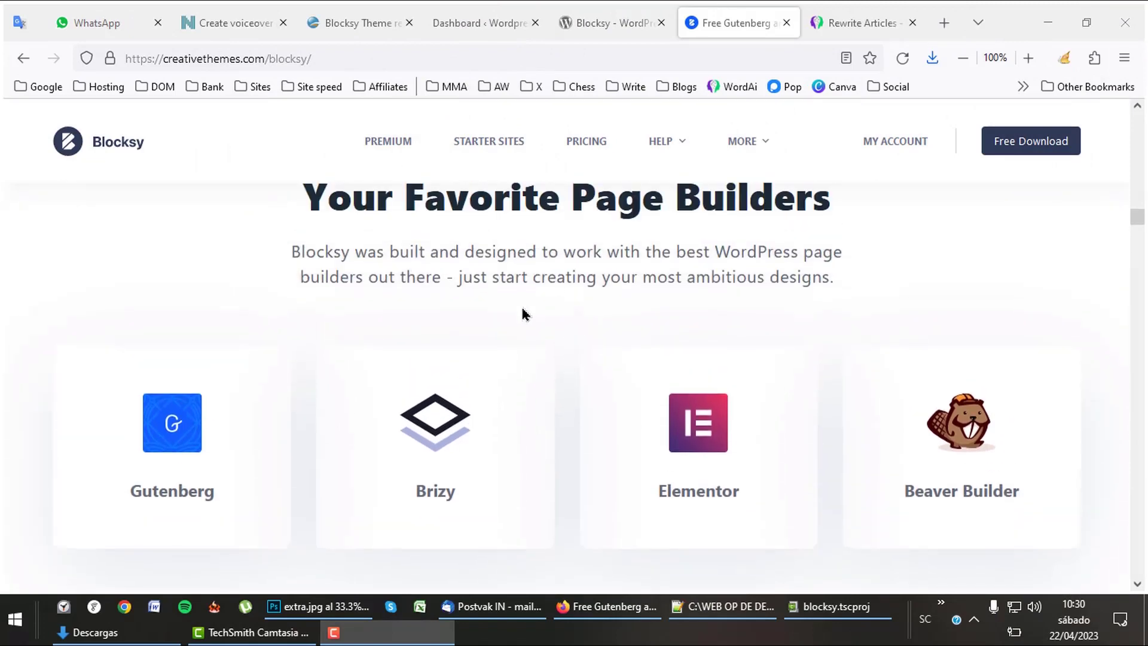
pyautogui.moveTo(598, 426)
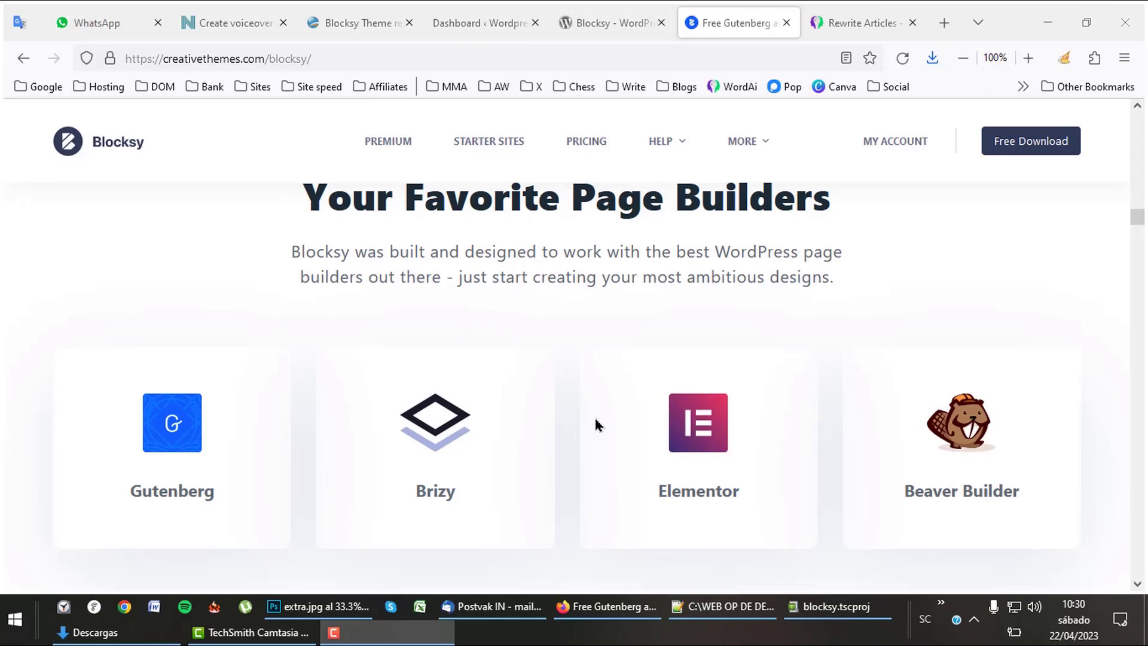
pyautogui.scroll(-3)
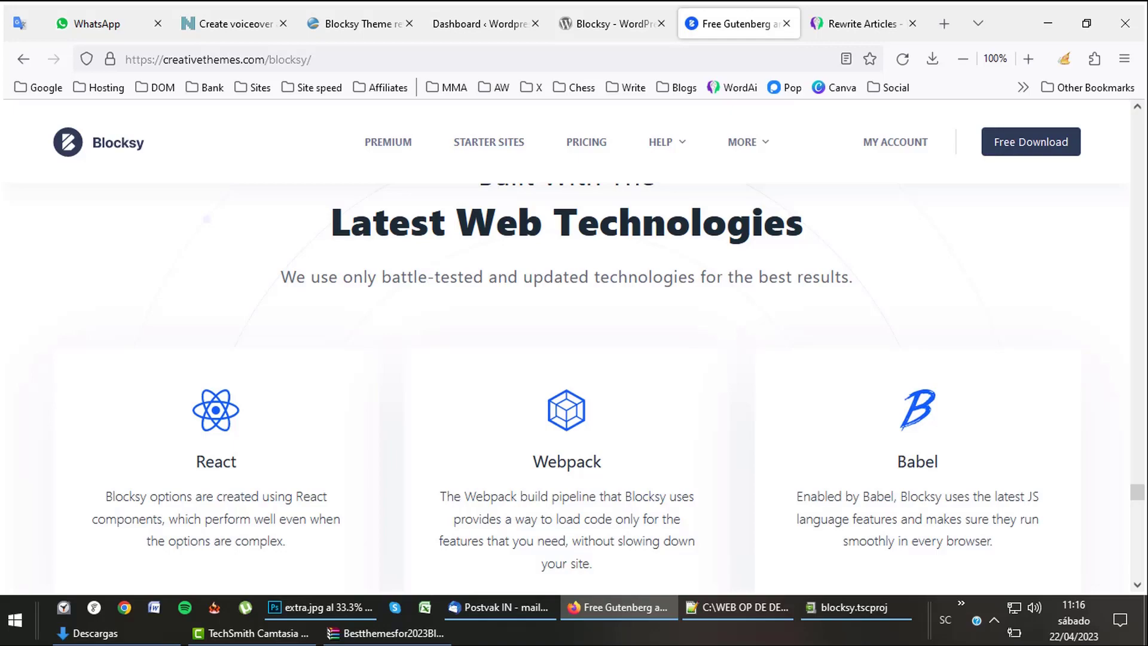
# Step: View Blocksy's Personal, Professional and Agency plans and the Free vs Pro table to Footer Features
pyautogui.click(586, 142)
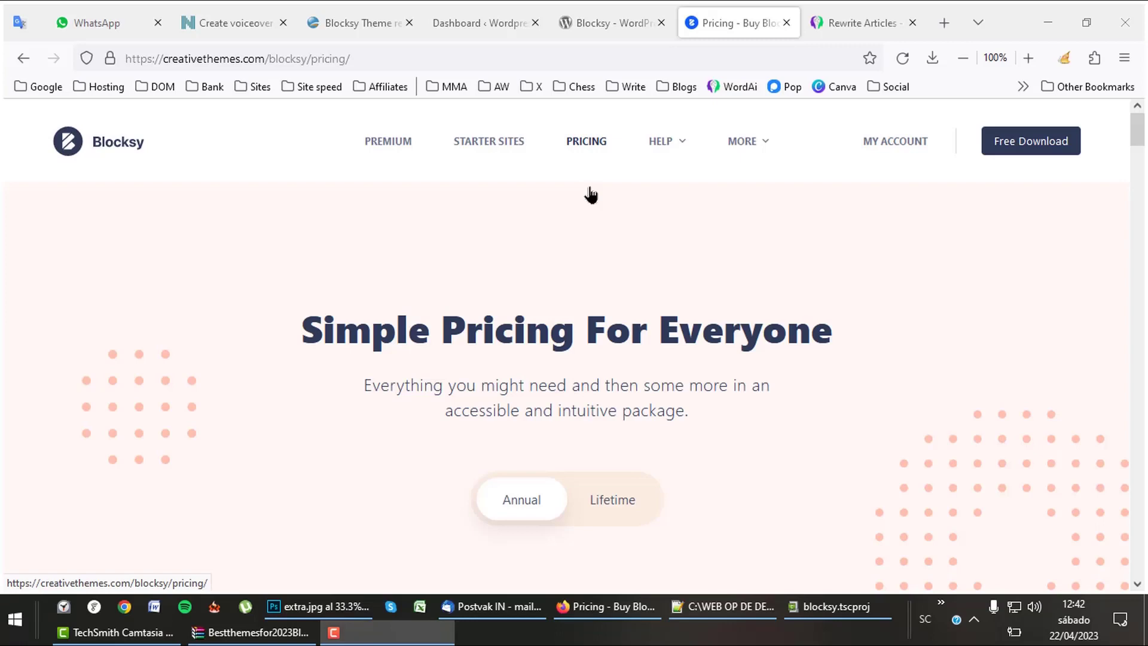
pyautogui.scroll(-3)
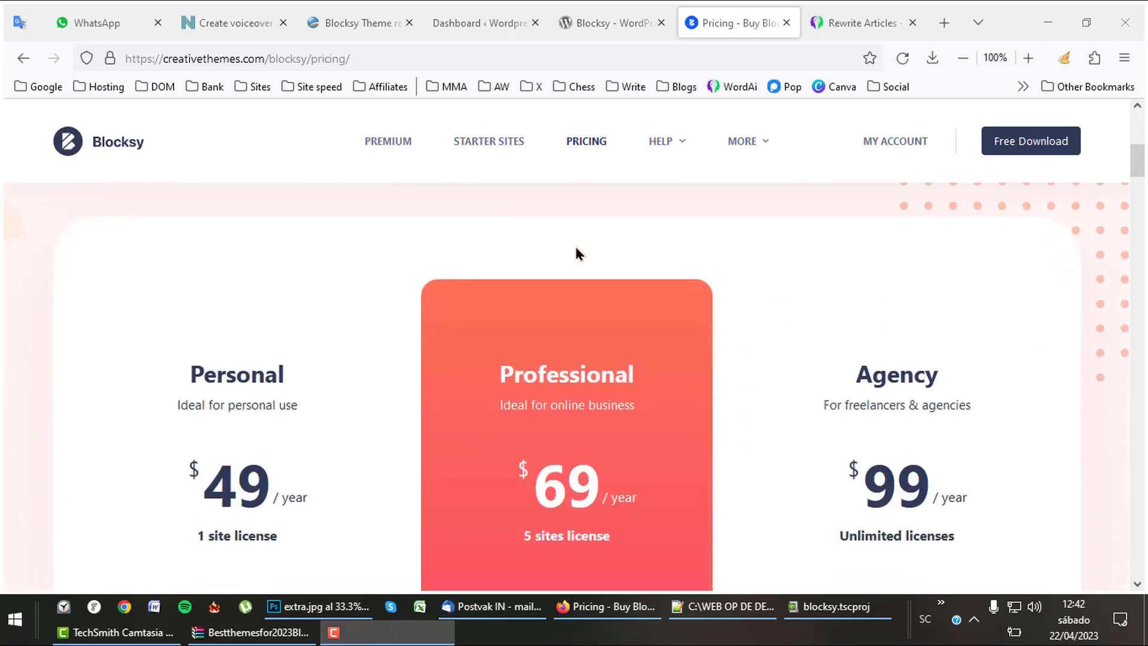
pyautogui.scroll(-3)
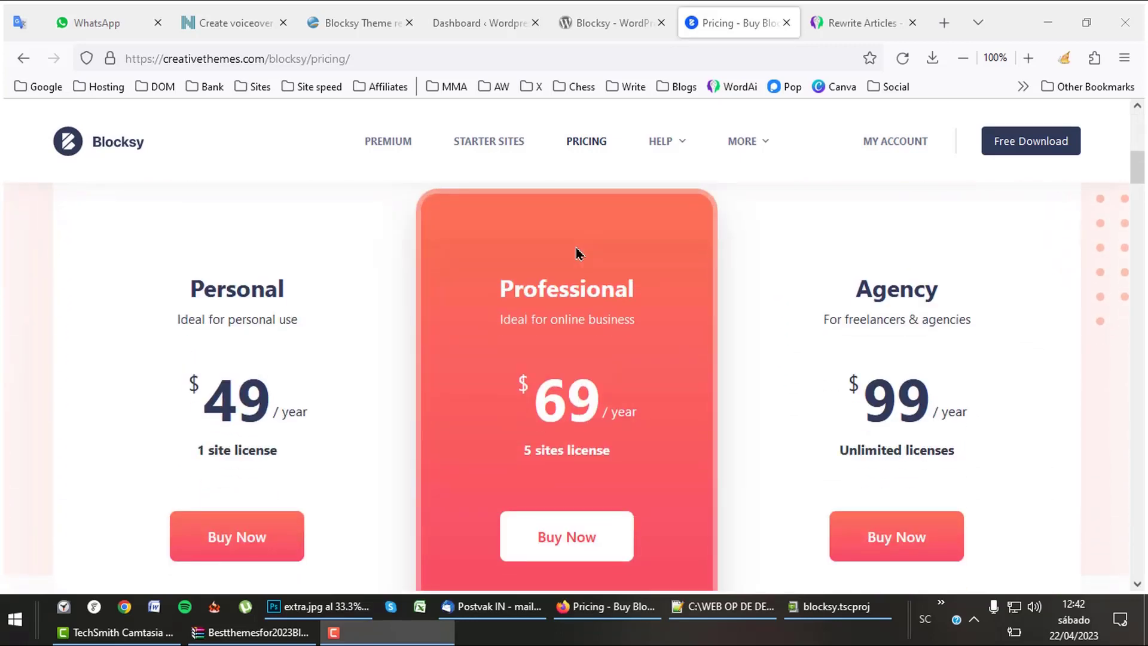
pyautogui.scroll(-3)
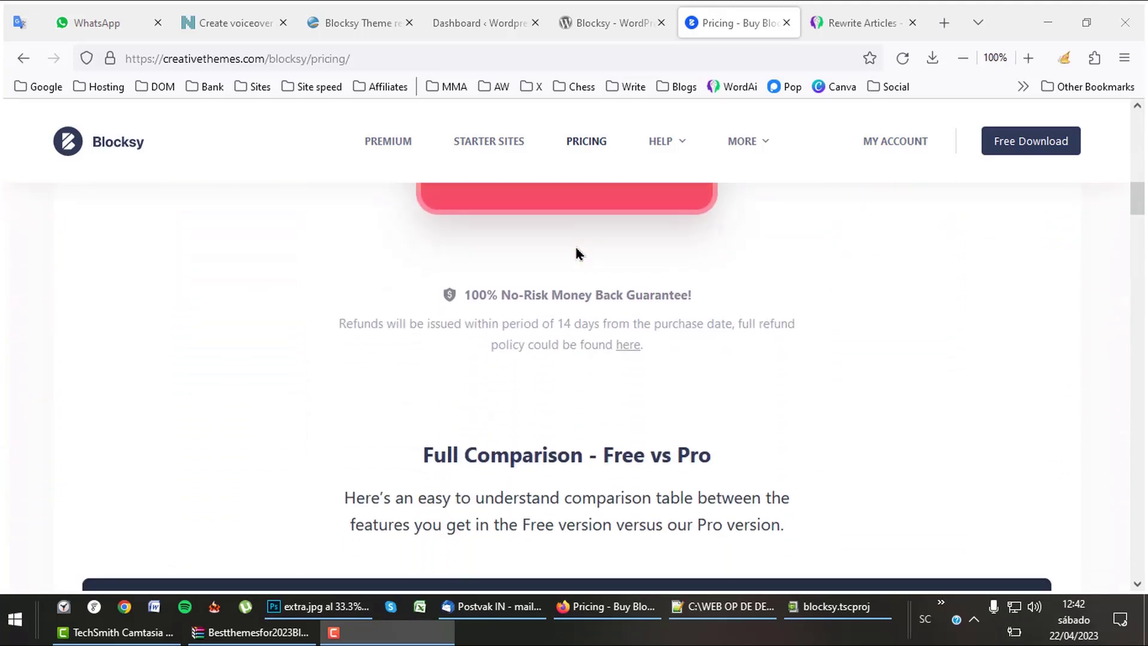
pyautogui.scroll(-3)
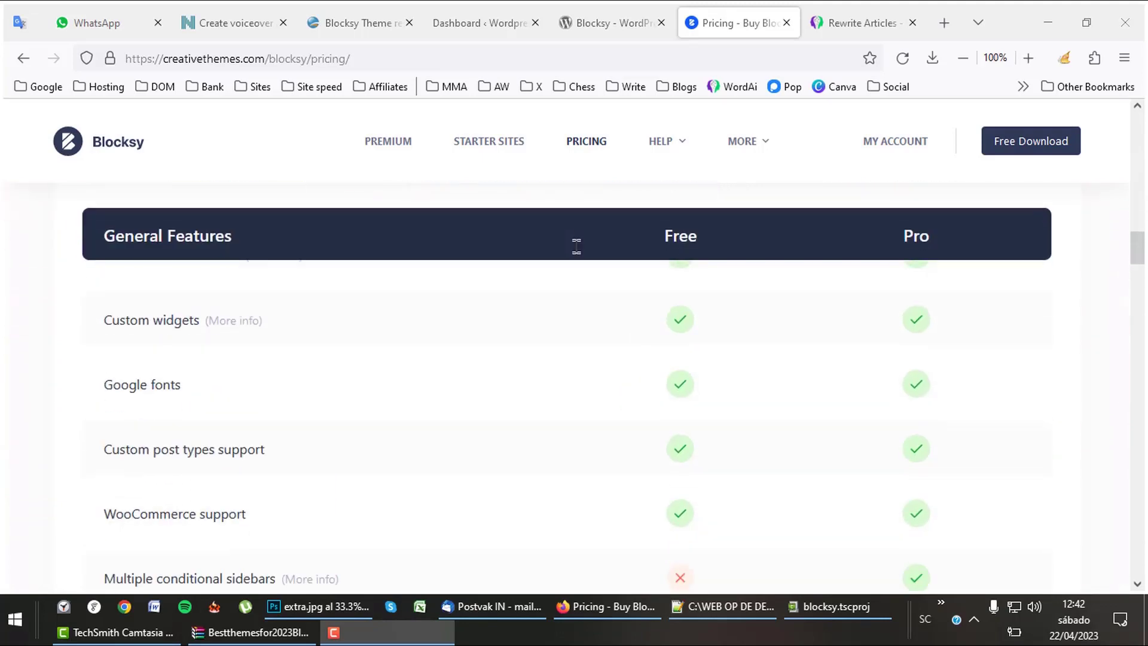
pyautogui.scroll(-3)
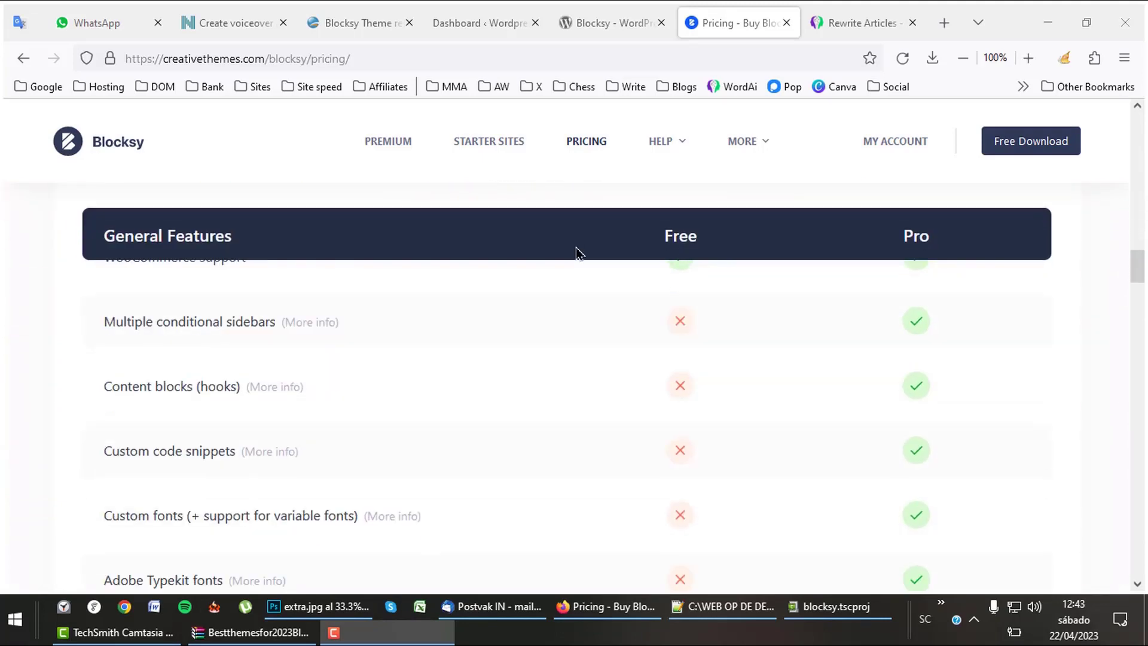
pyautogui.scroll(-3)
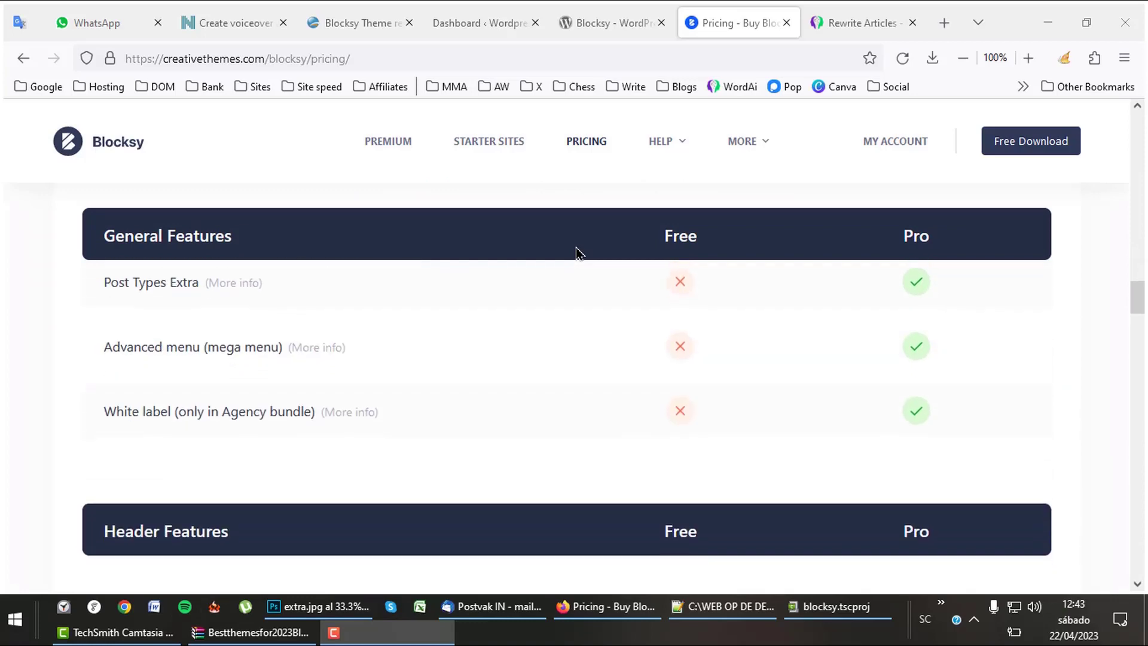
pyautogui.scroll(-3)
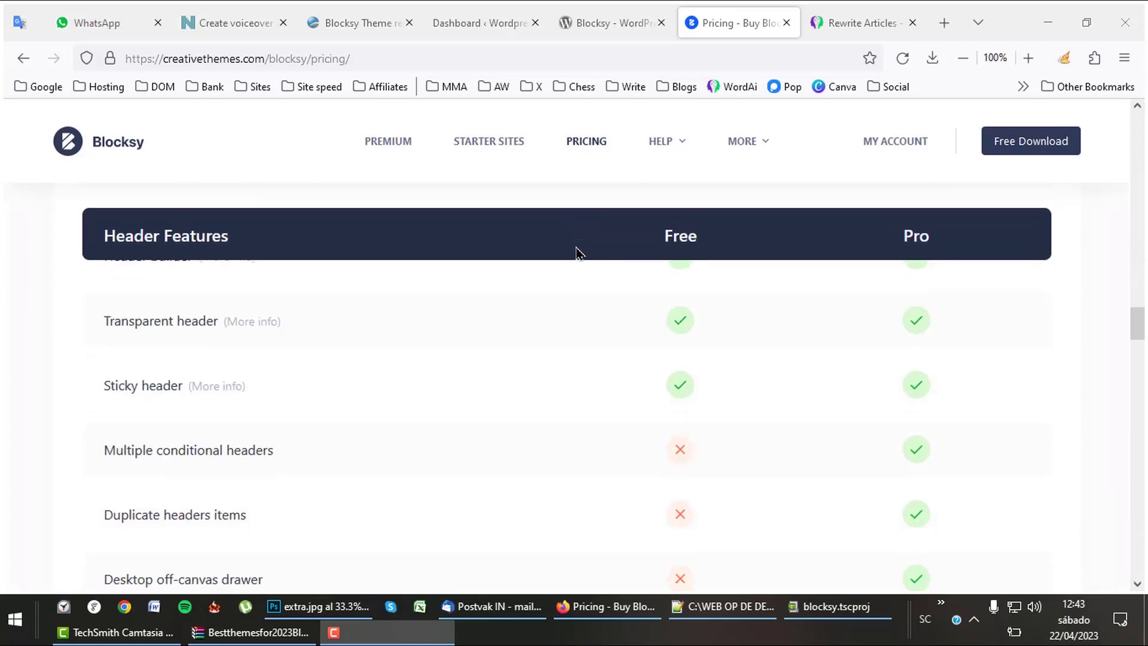
pyautogui.scroll(-3)
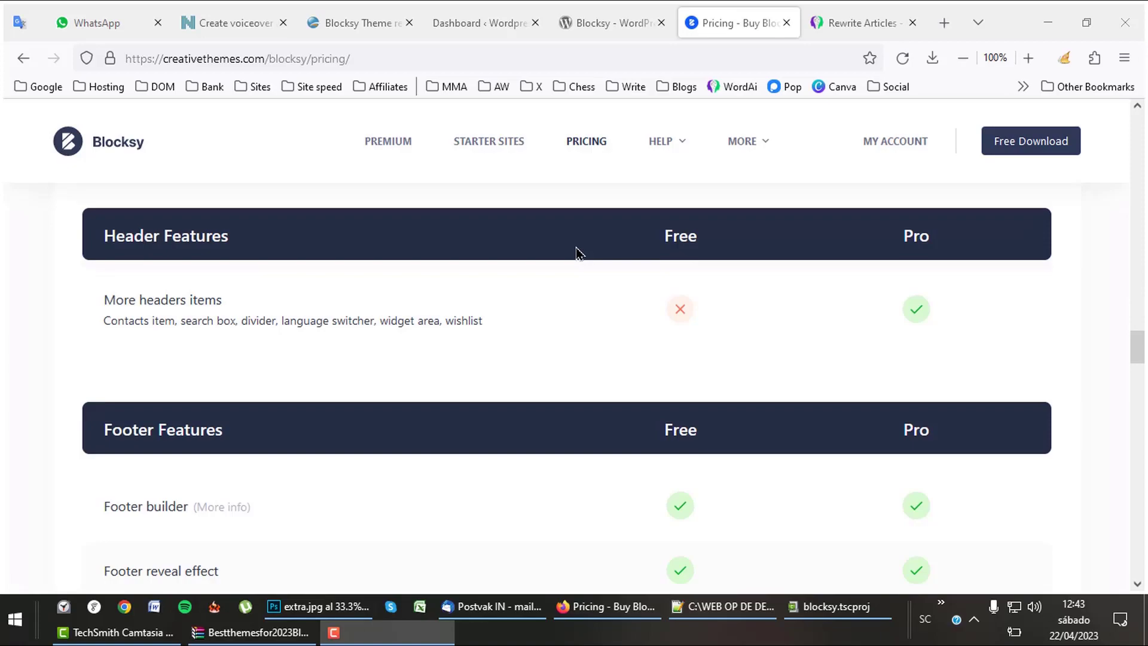